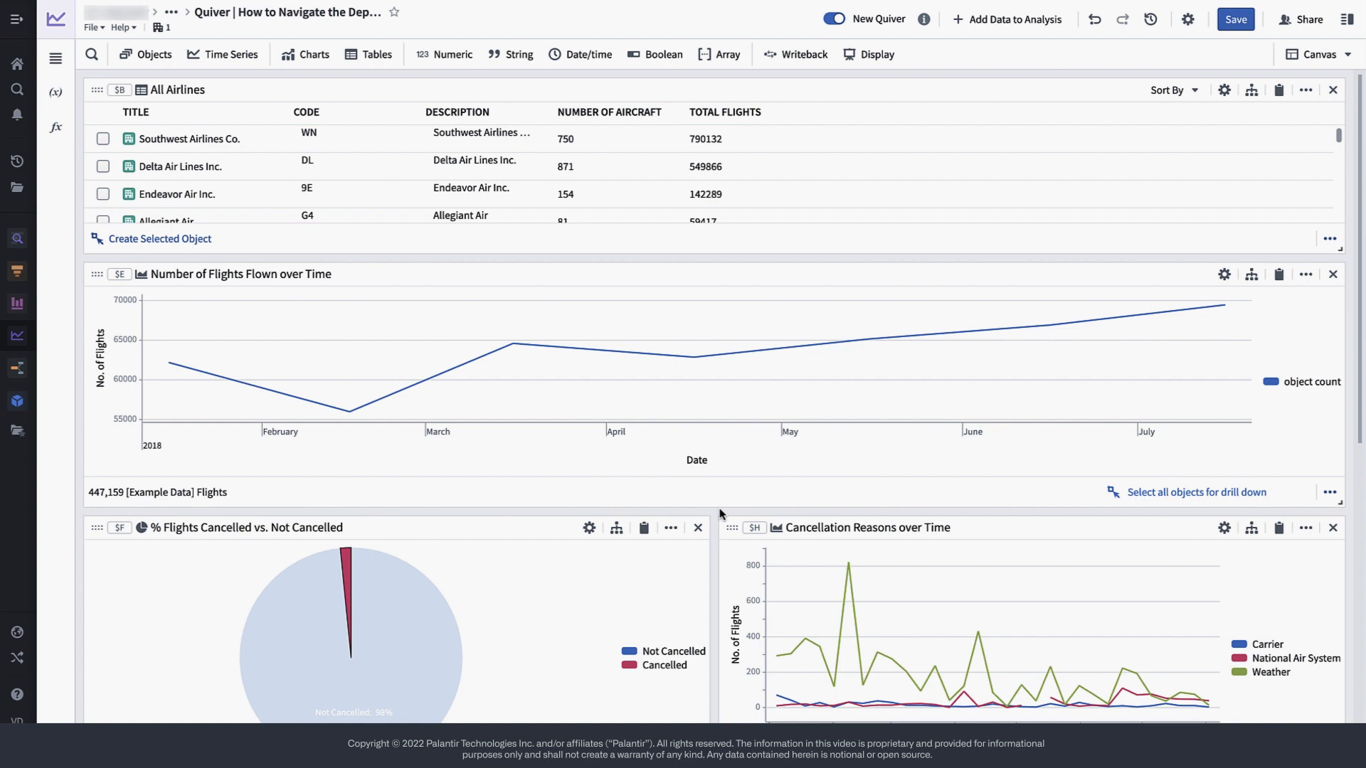
mouse_move(1319, 54)
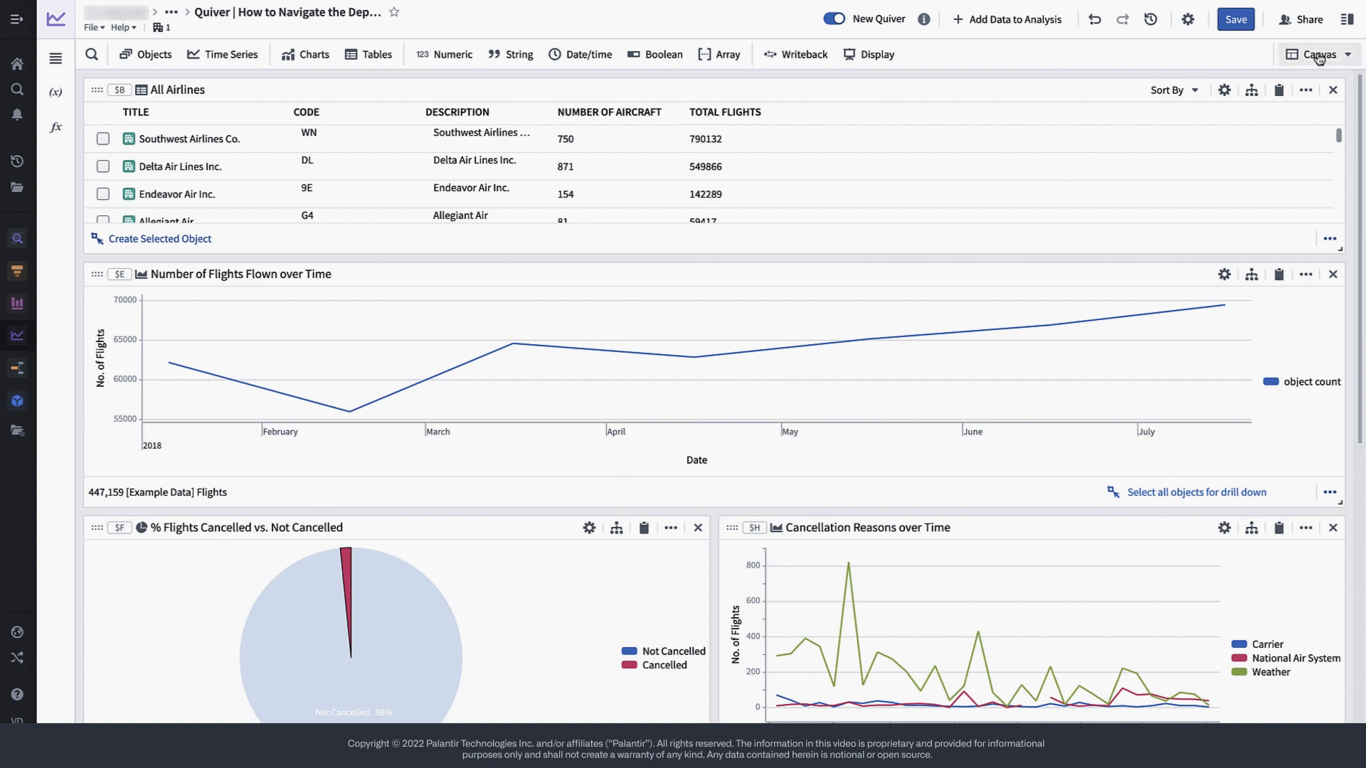
Step: Switch the canvas to Graph view mode and recenter the dependency graph's nodes
left_click(1321, 54)
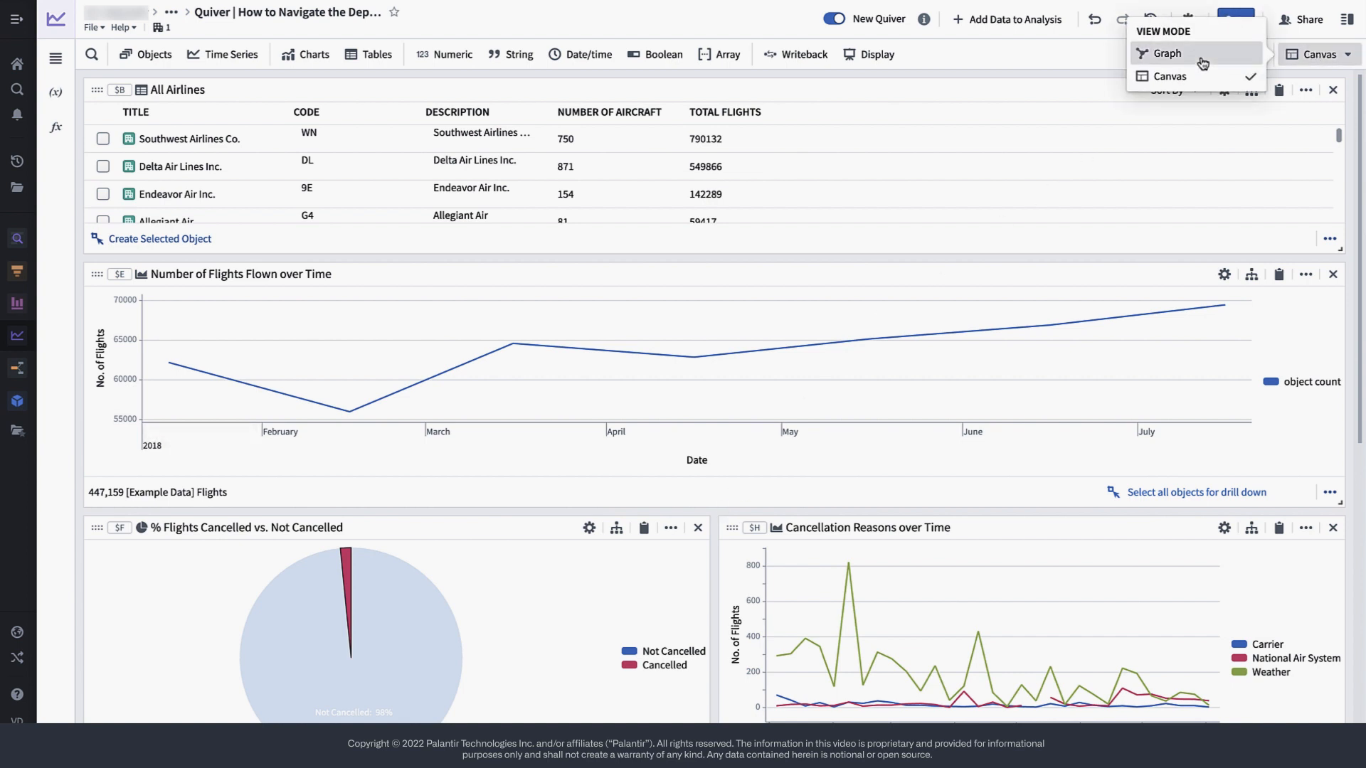
left_click(1165, 53)
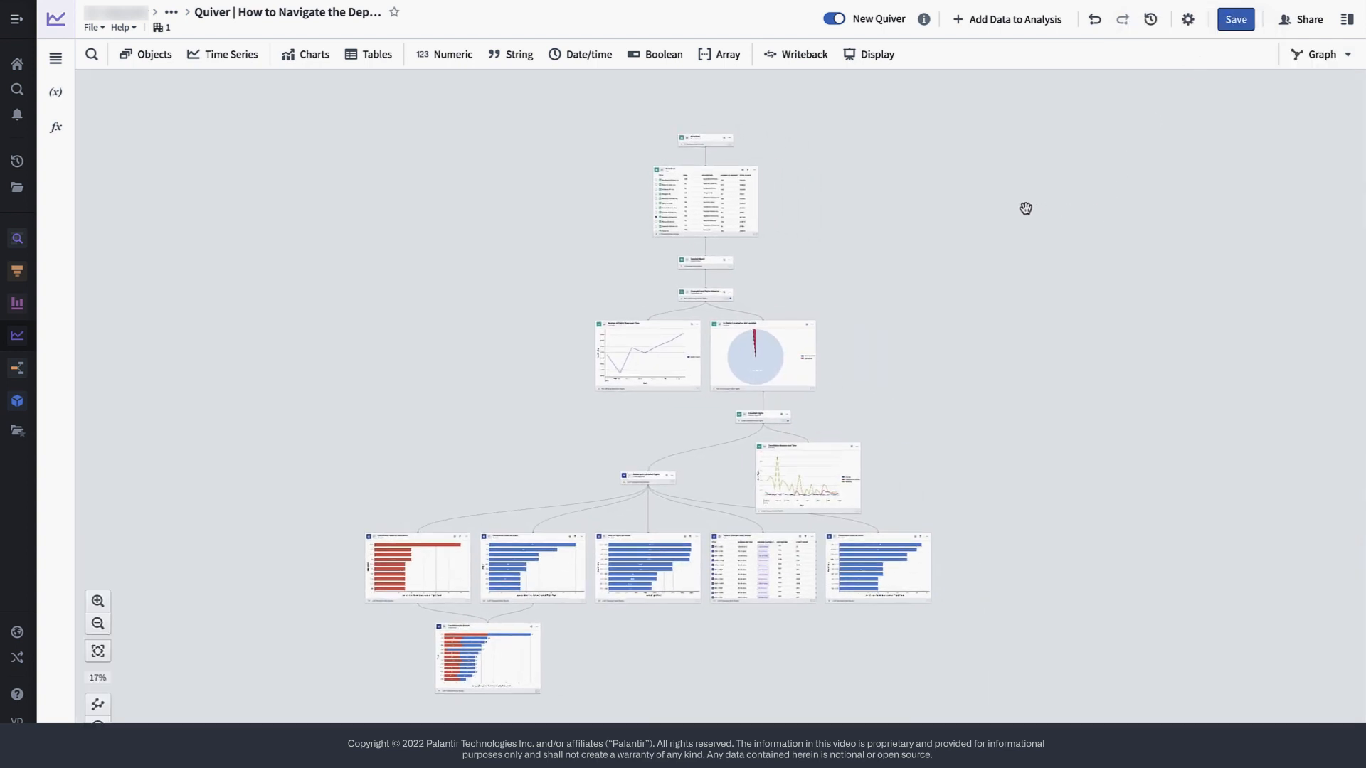
mouse_move(841, 235)
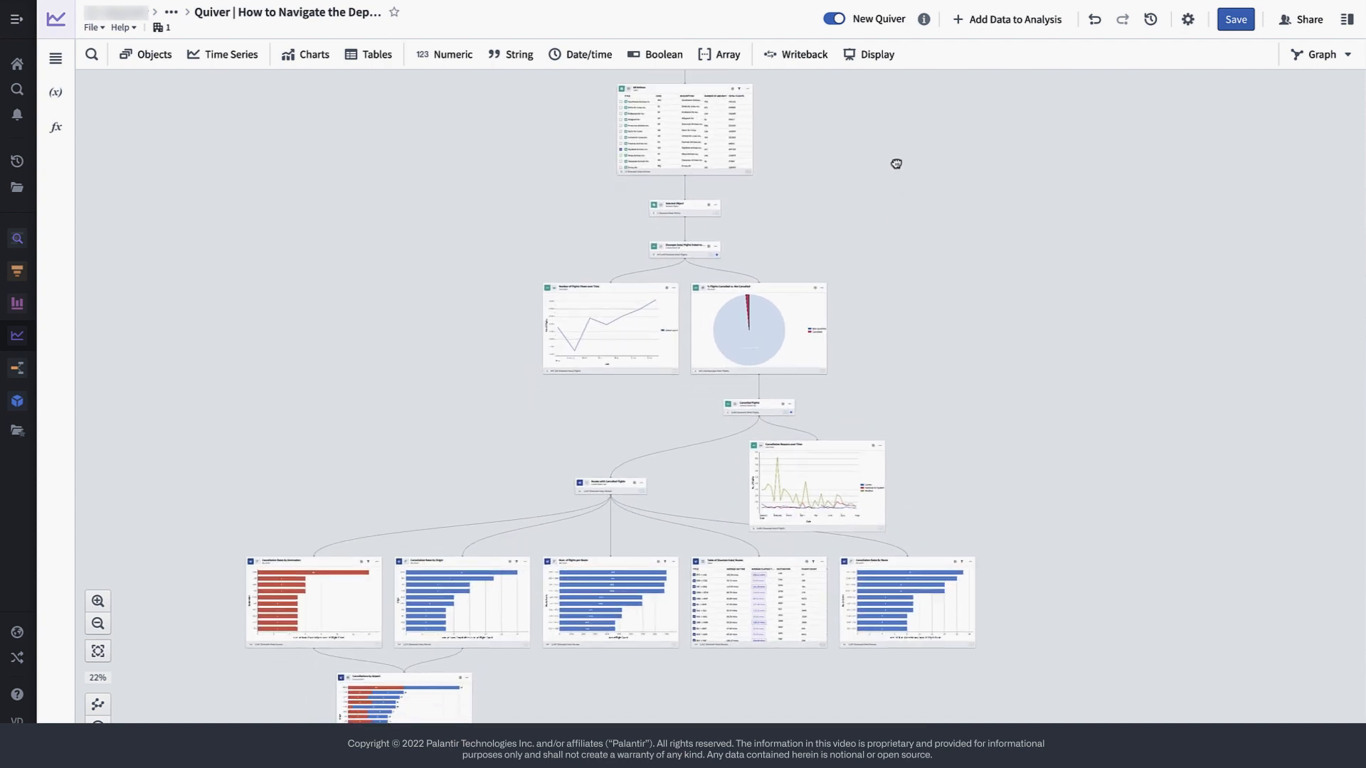
left_click_drag(895, 164, 891, 296)
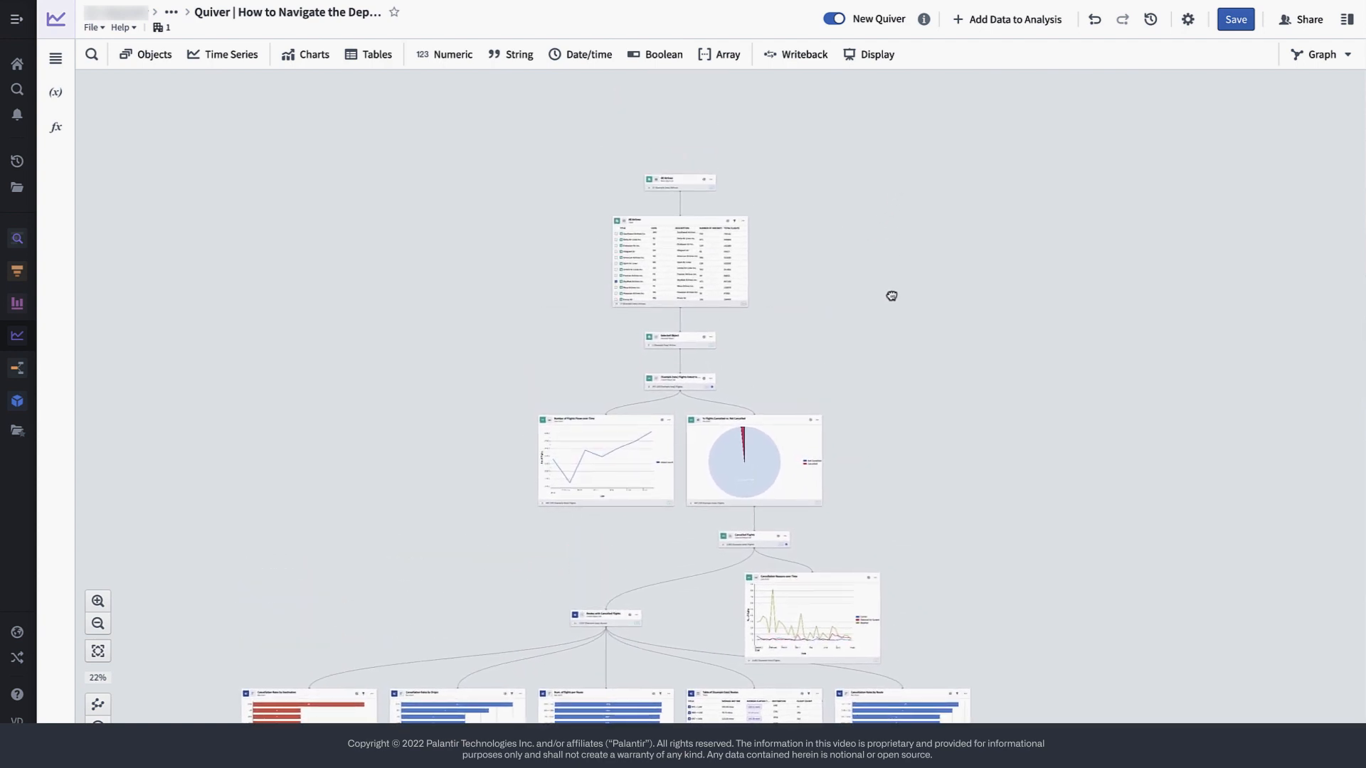
left_click_drag(891, 296, 871, 271)
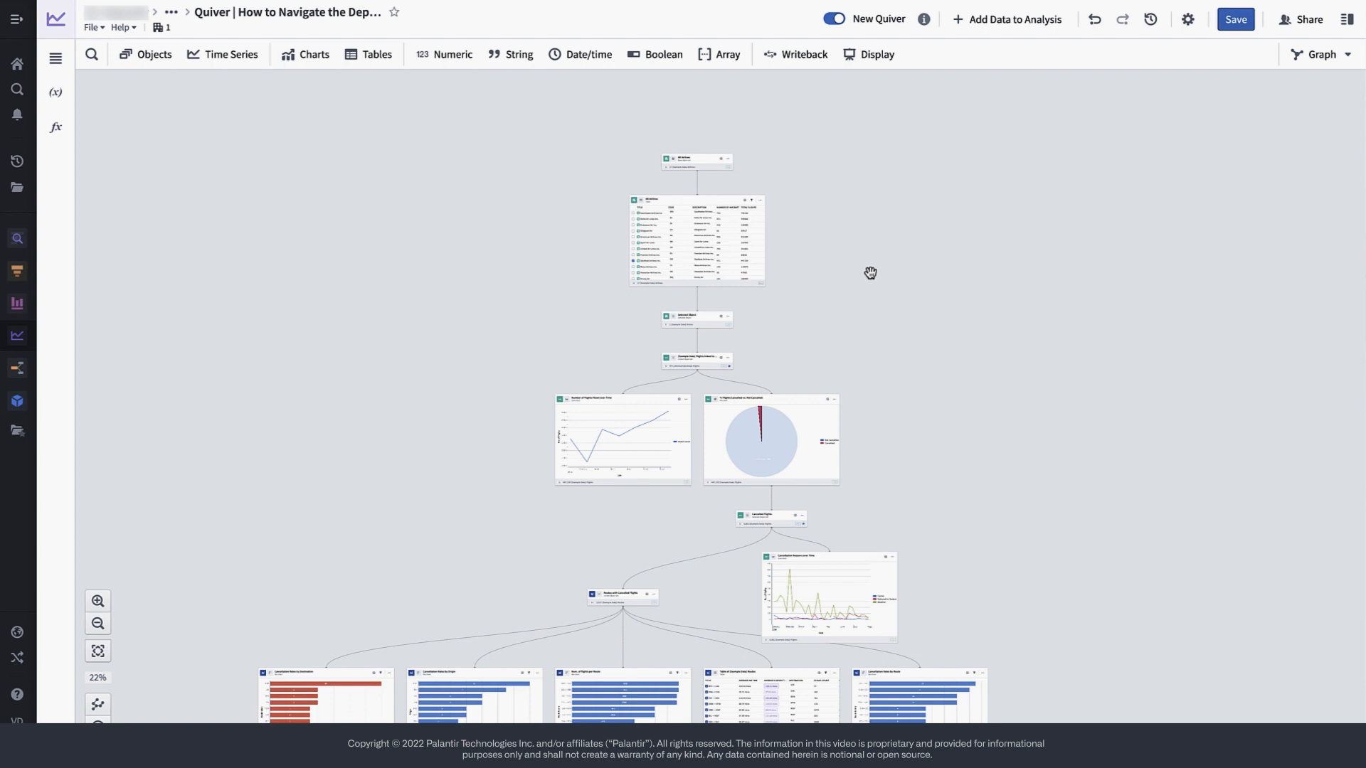
mouse_move(822, 204)
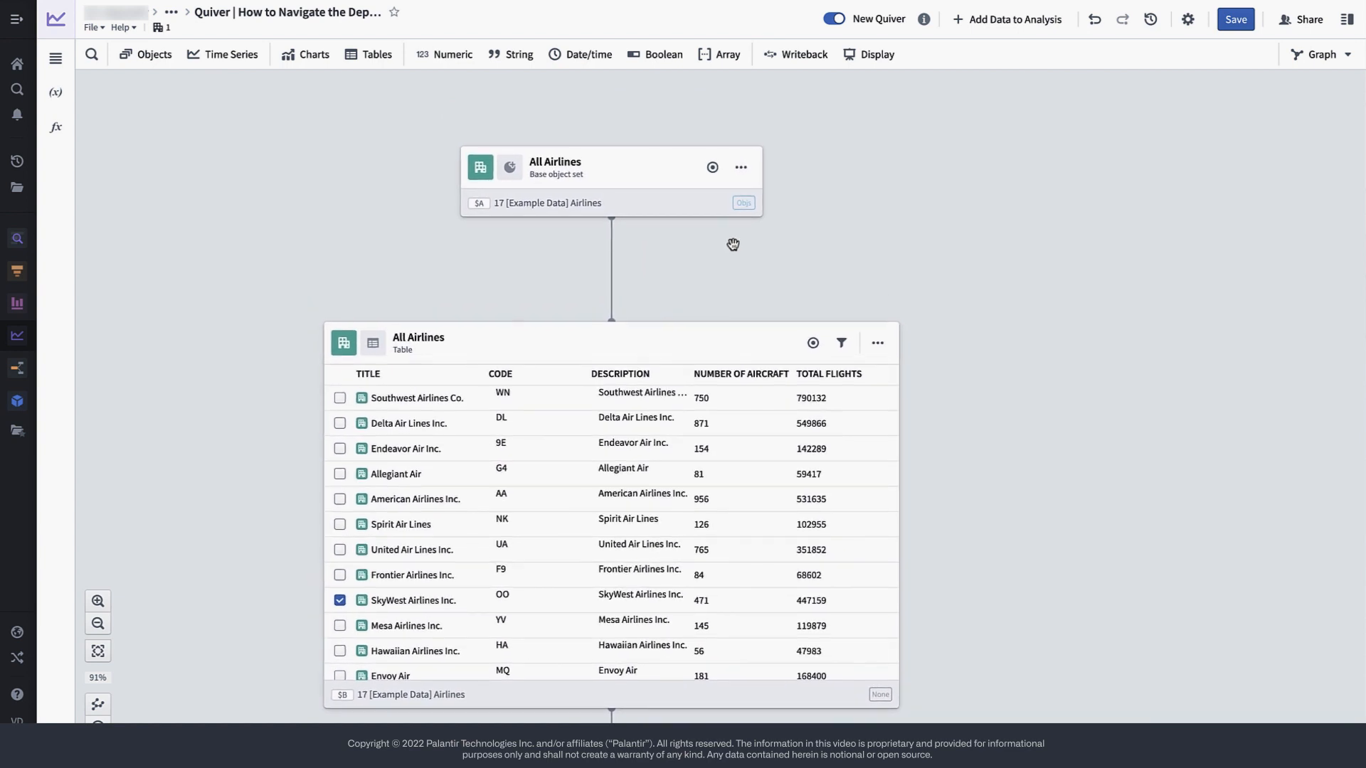
mouse_move(585, 107)
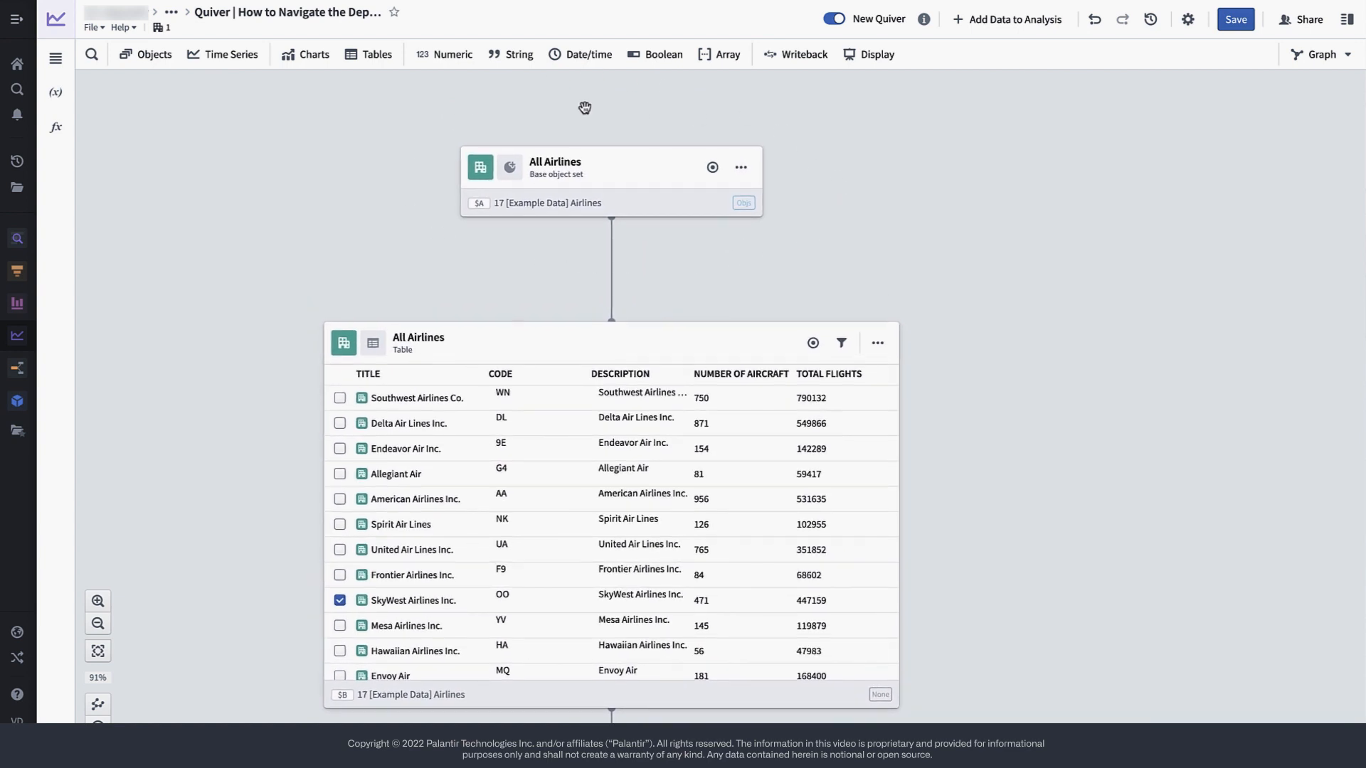
mouse_move(704, 276)
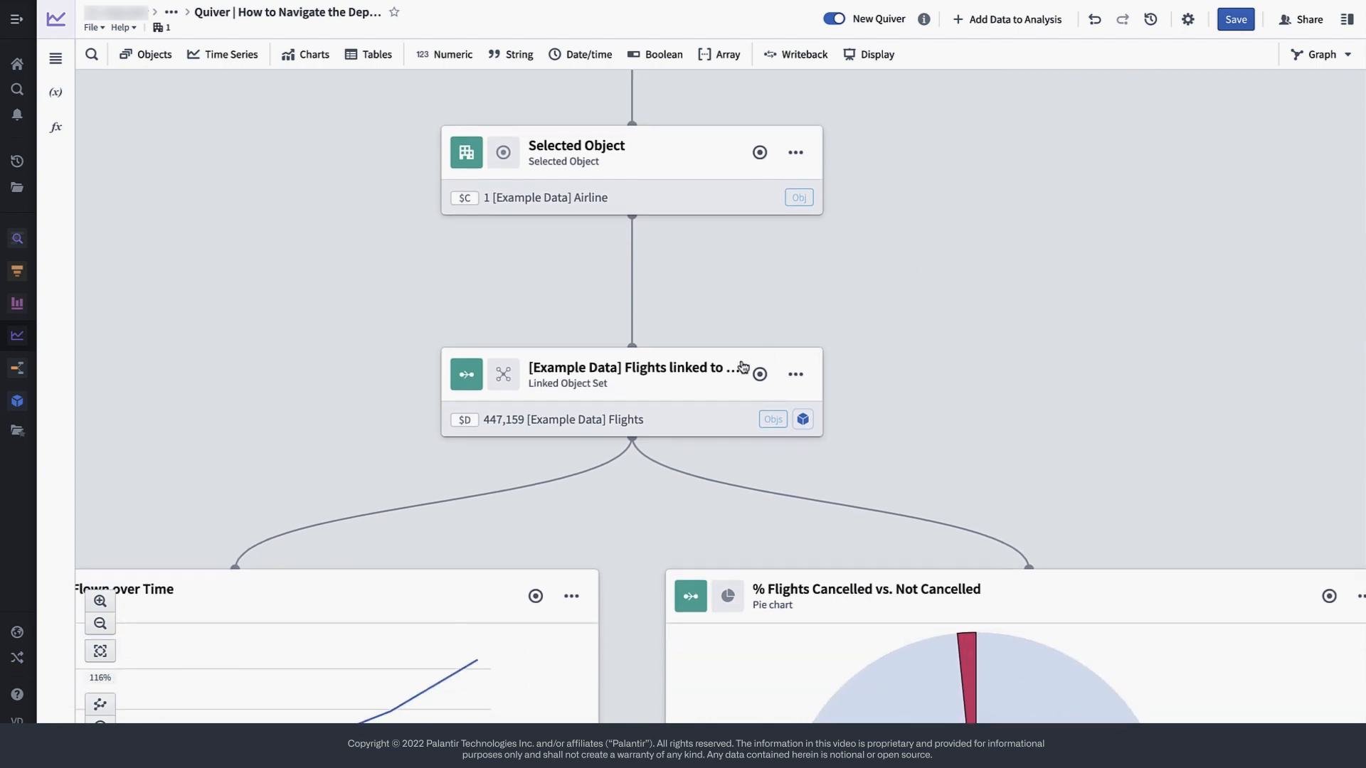
Step: Expand the Flights linked Object Set node to list its flight records inline
left_click(632, 375)
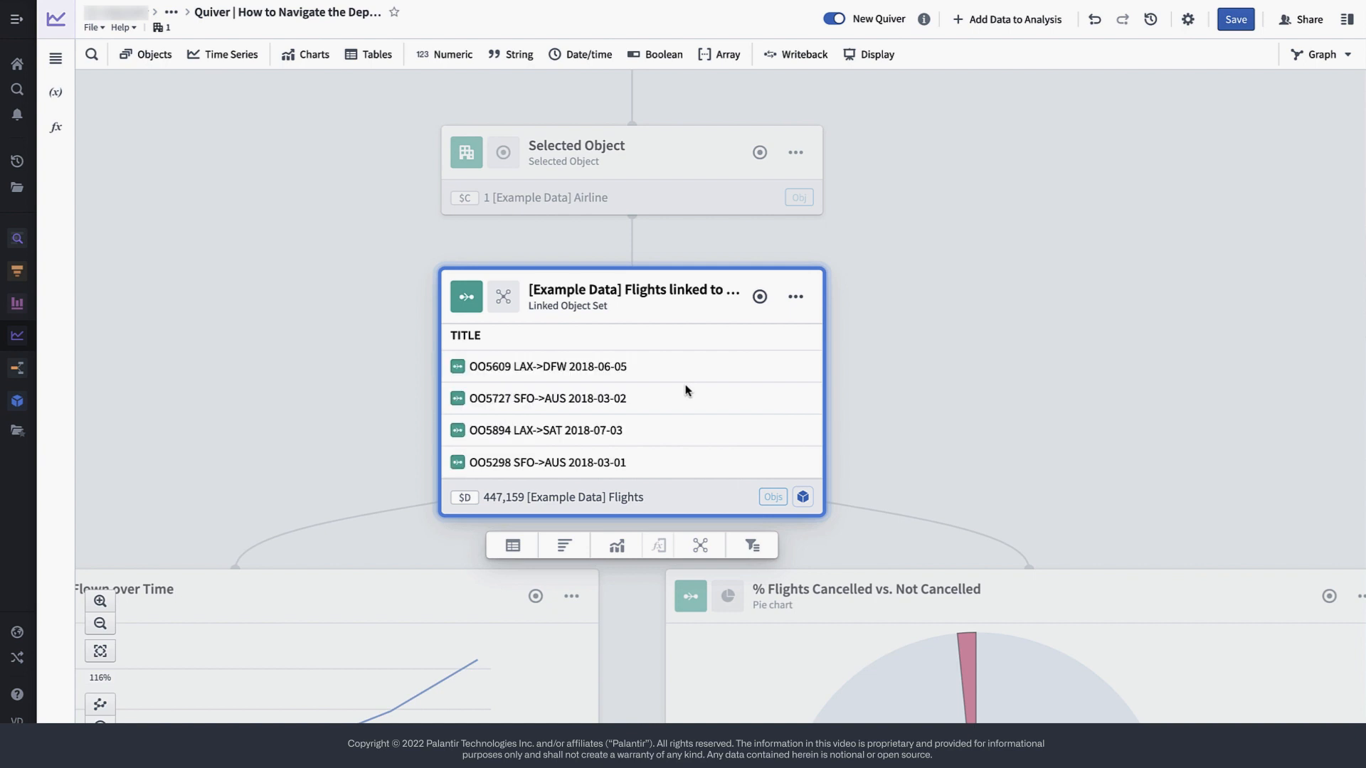
scroll("down", 3)
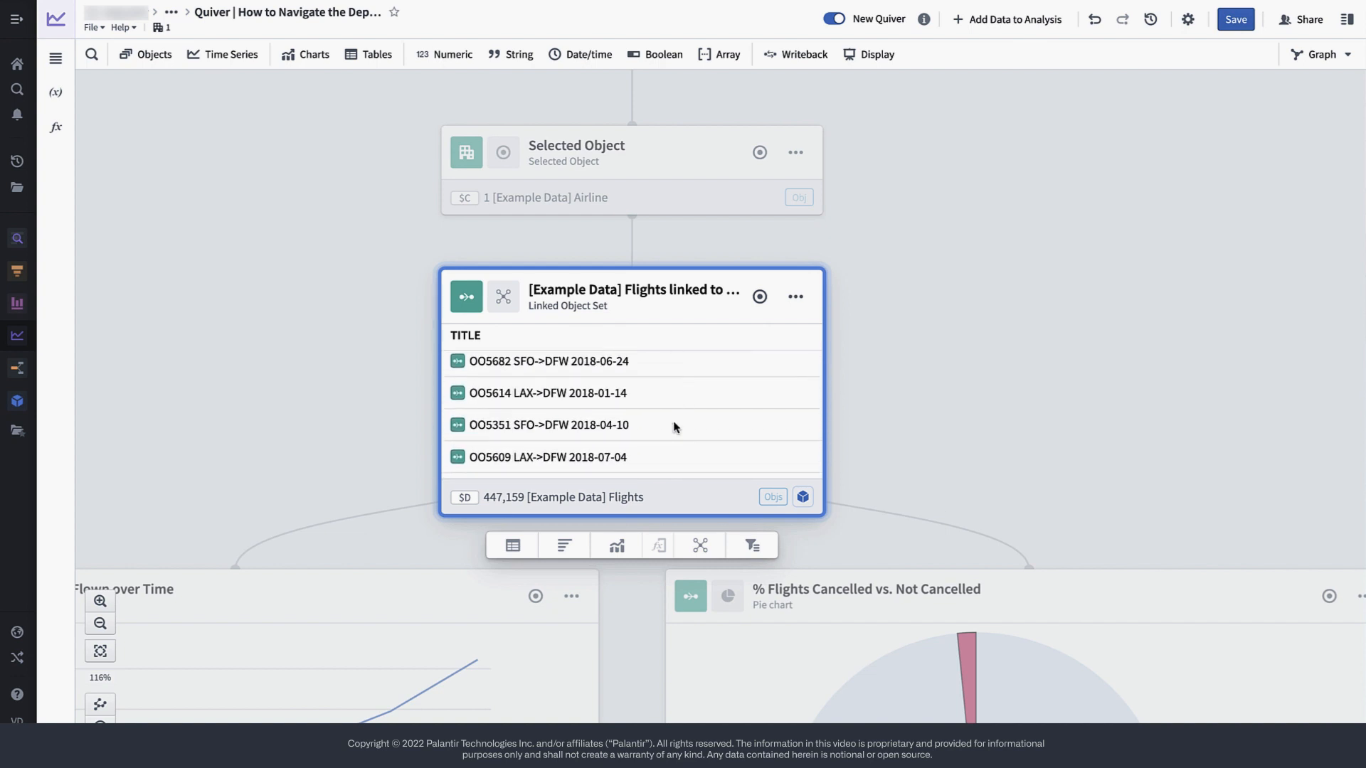
mouse_move(683, 519)
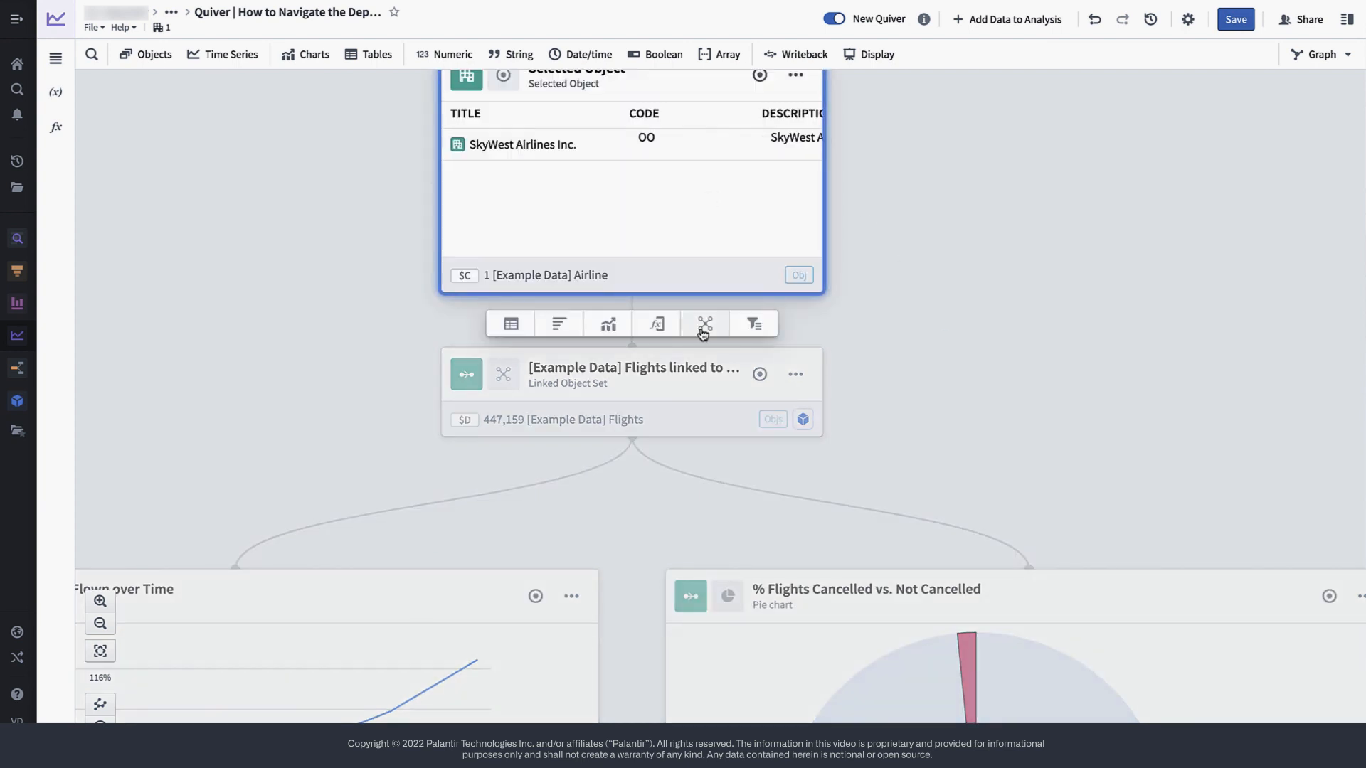
Step: Create a linked set from the selected airline titled 'Aircraft linked to the Selected Airline'
left_click(701, 323)
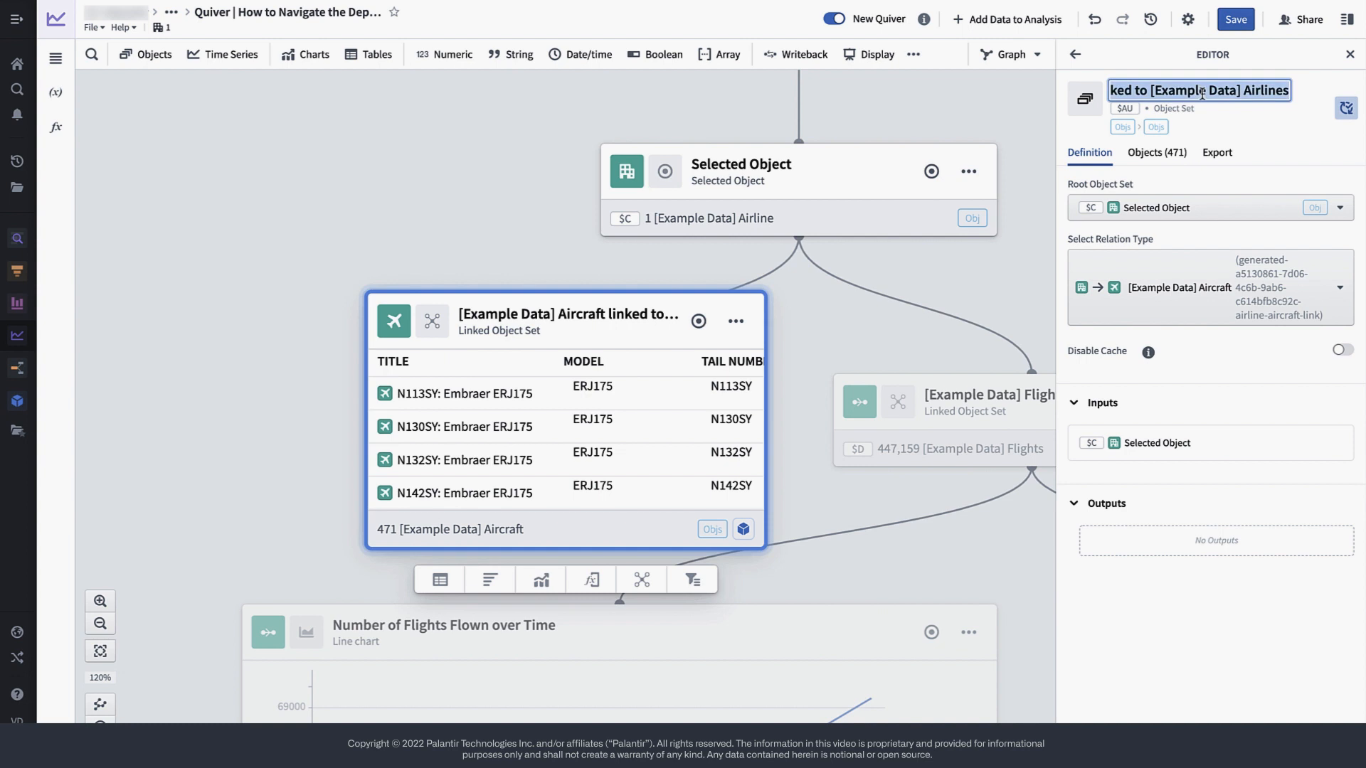
type("Aircraft")
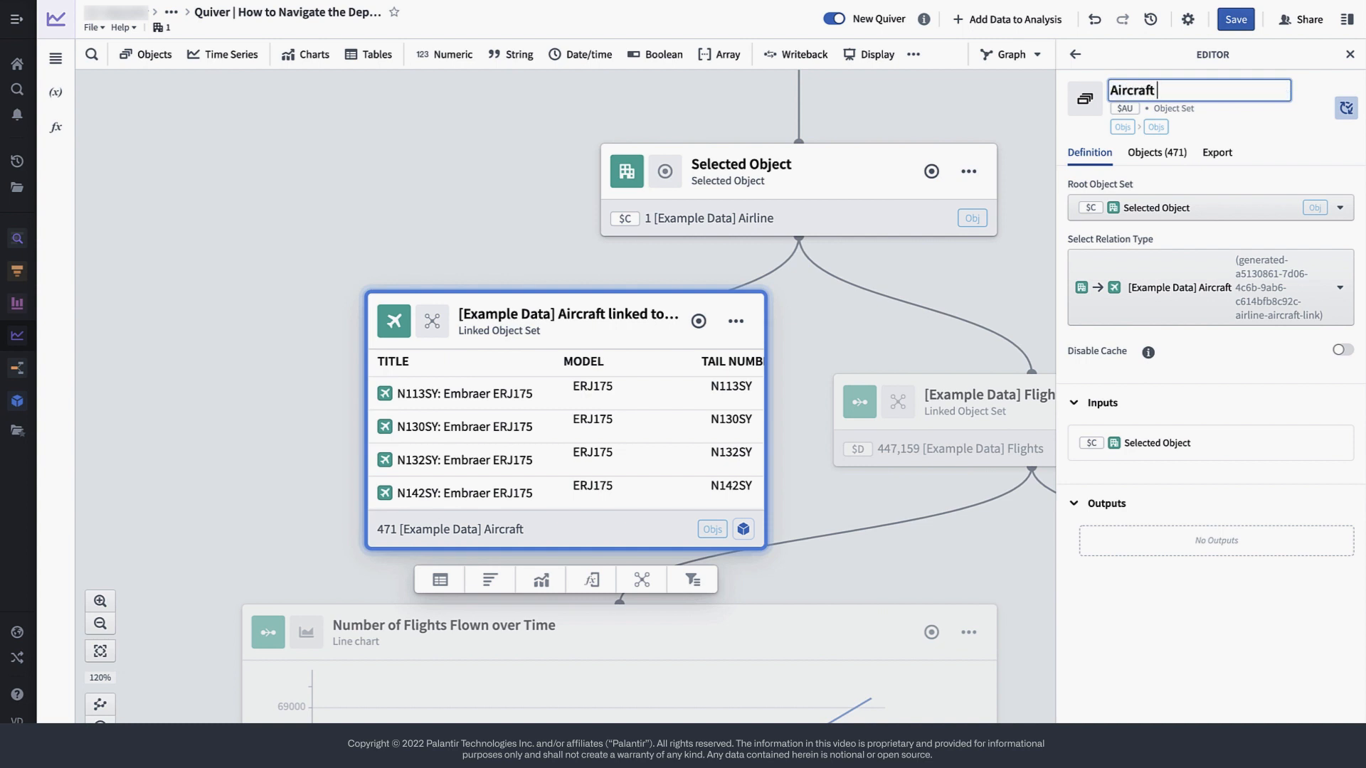
type("linked to the Select...")
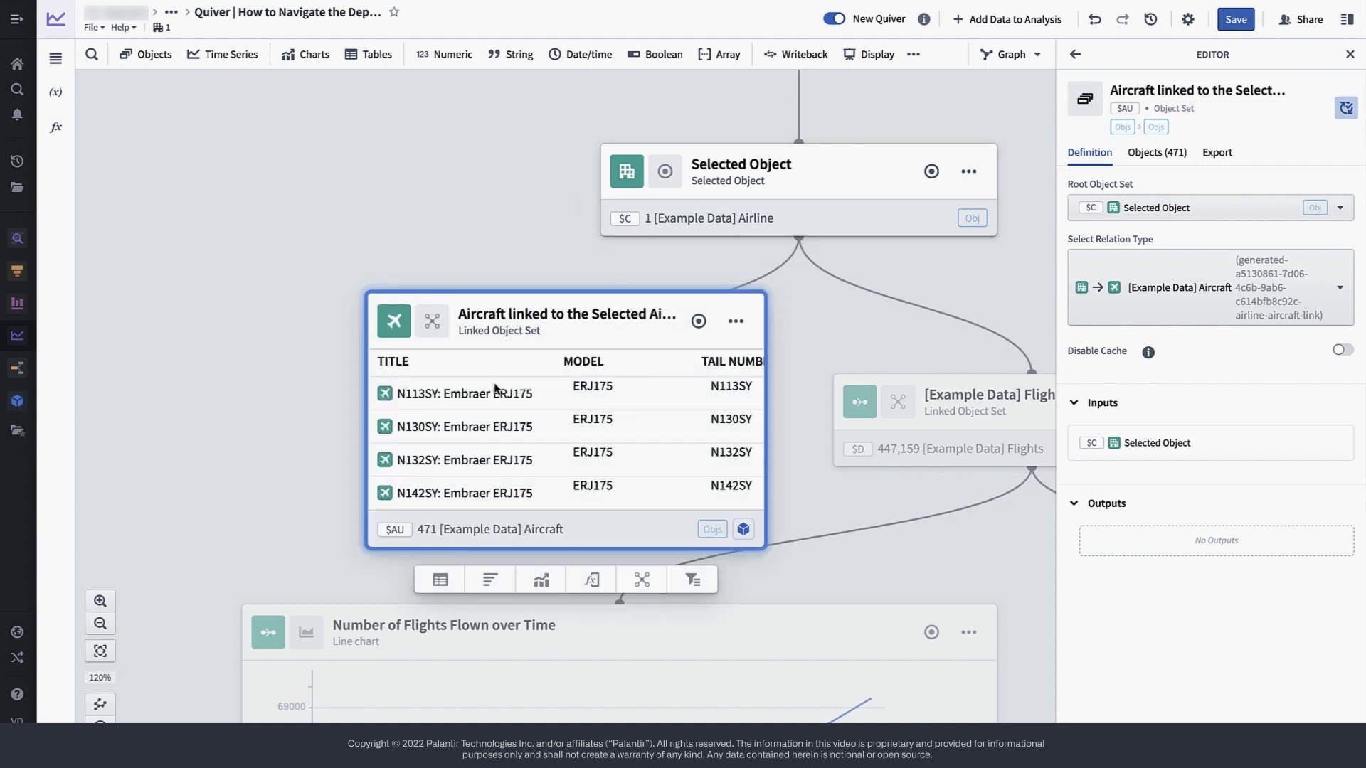
scroll("down", 3)
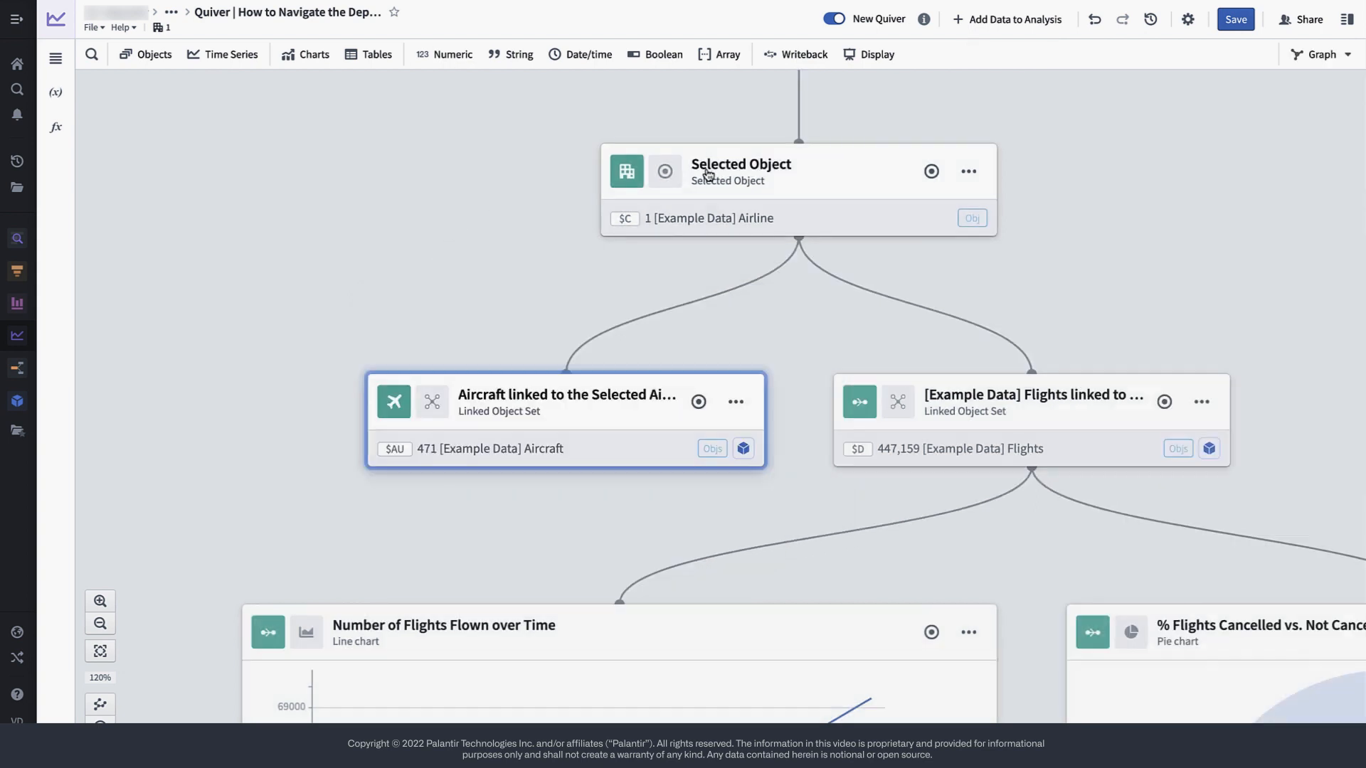
left_click(1321, 54)
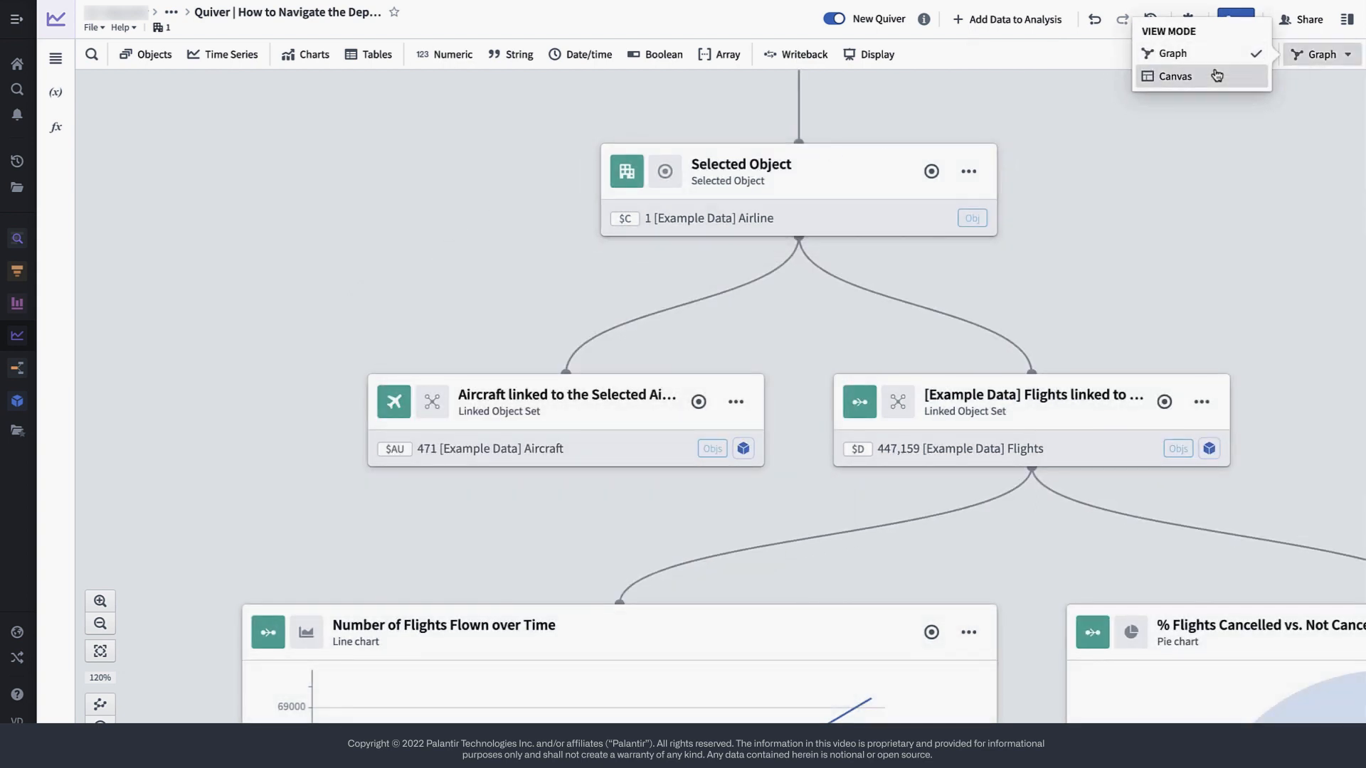
left_click(1174, 75)
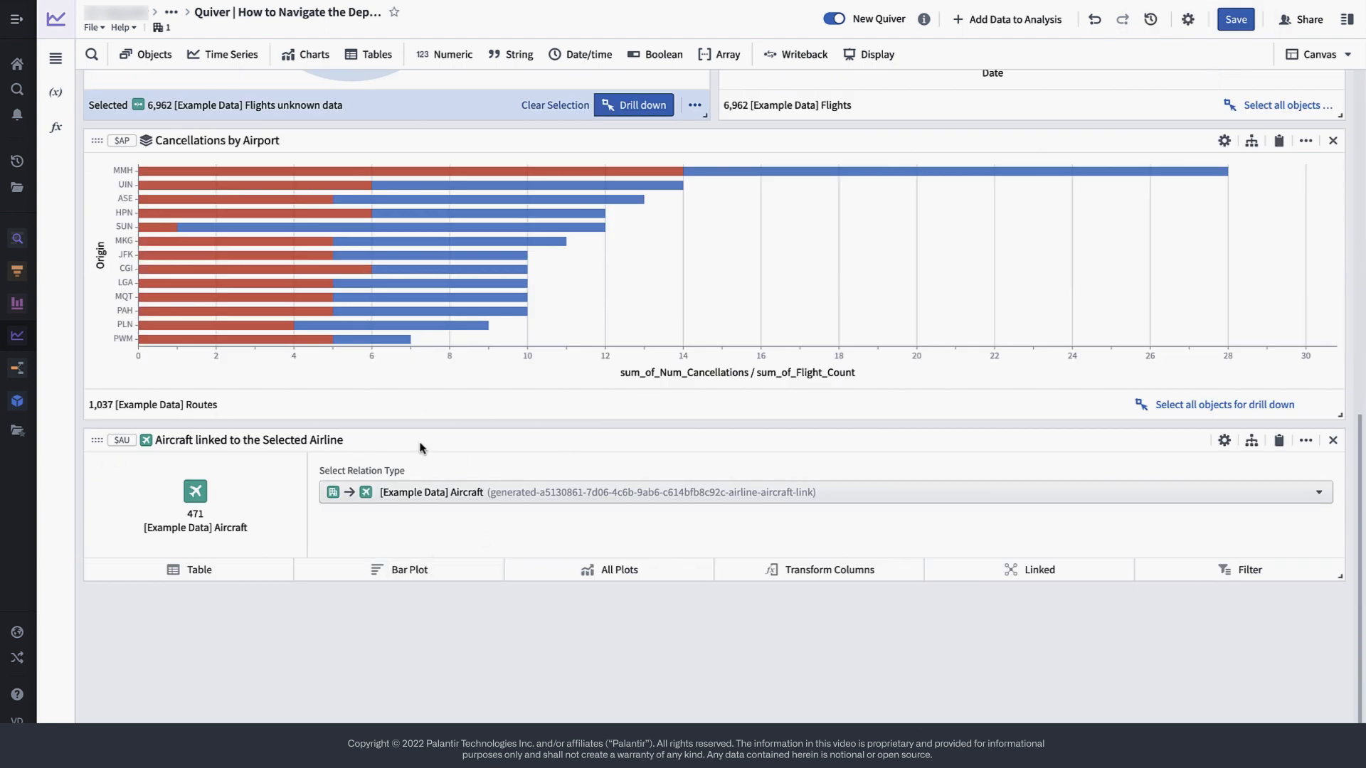
mouse_move(460, 453)
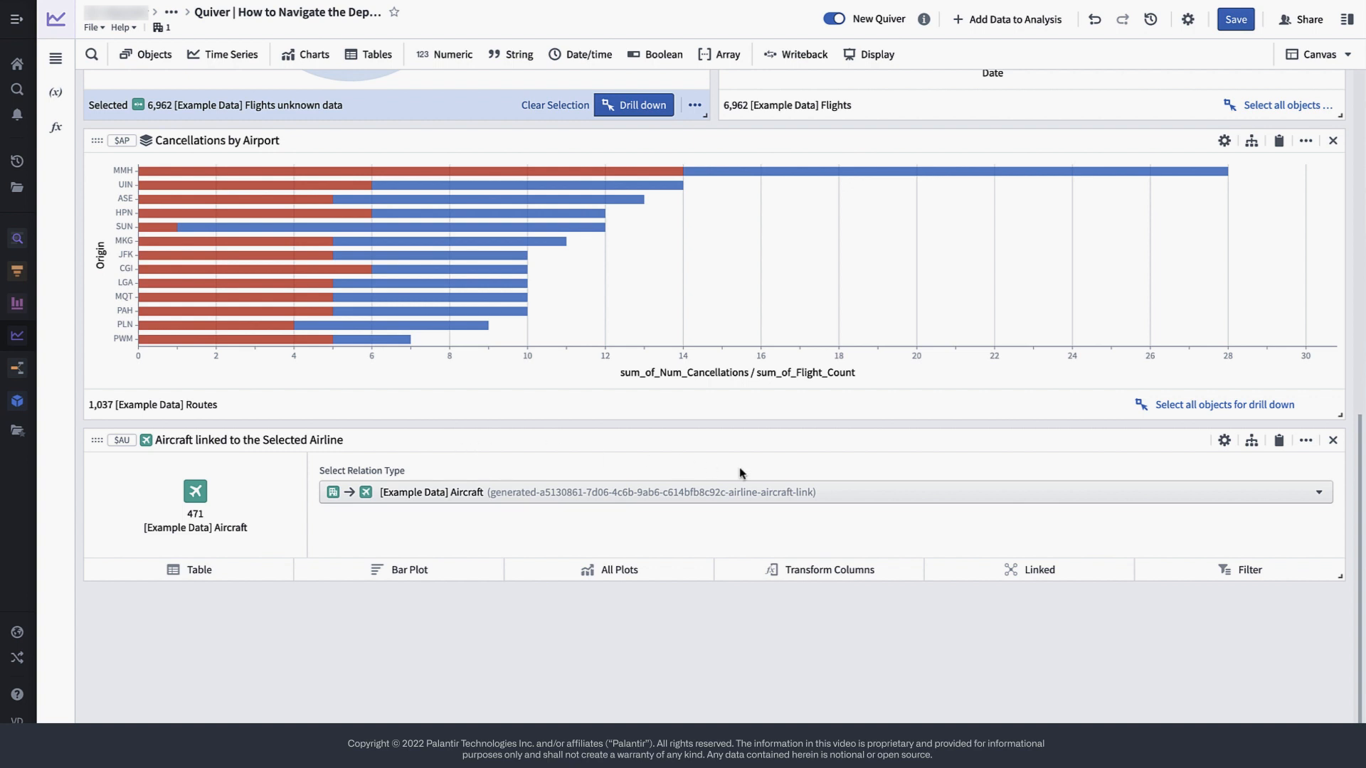
scroll("down", 3)
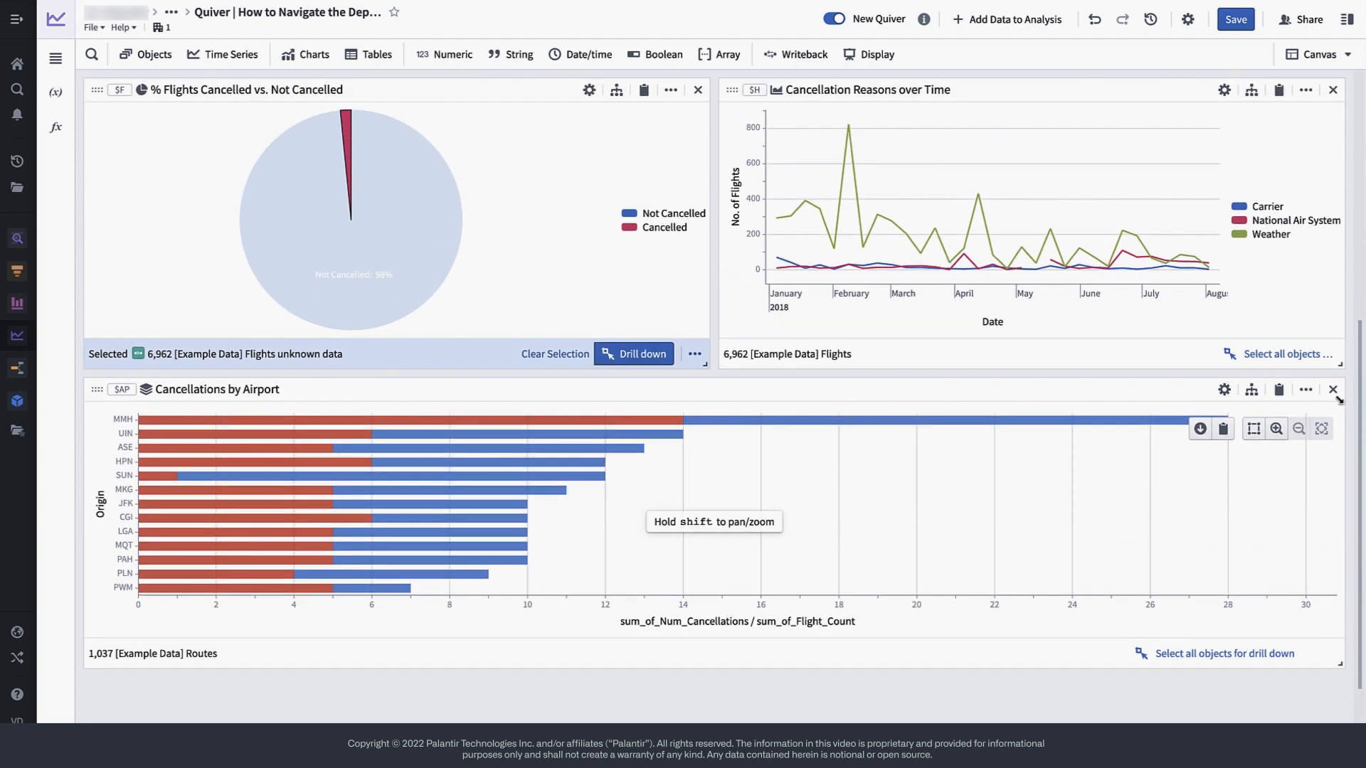
left_click(1318, 54)
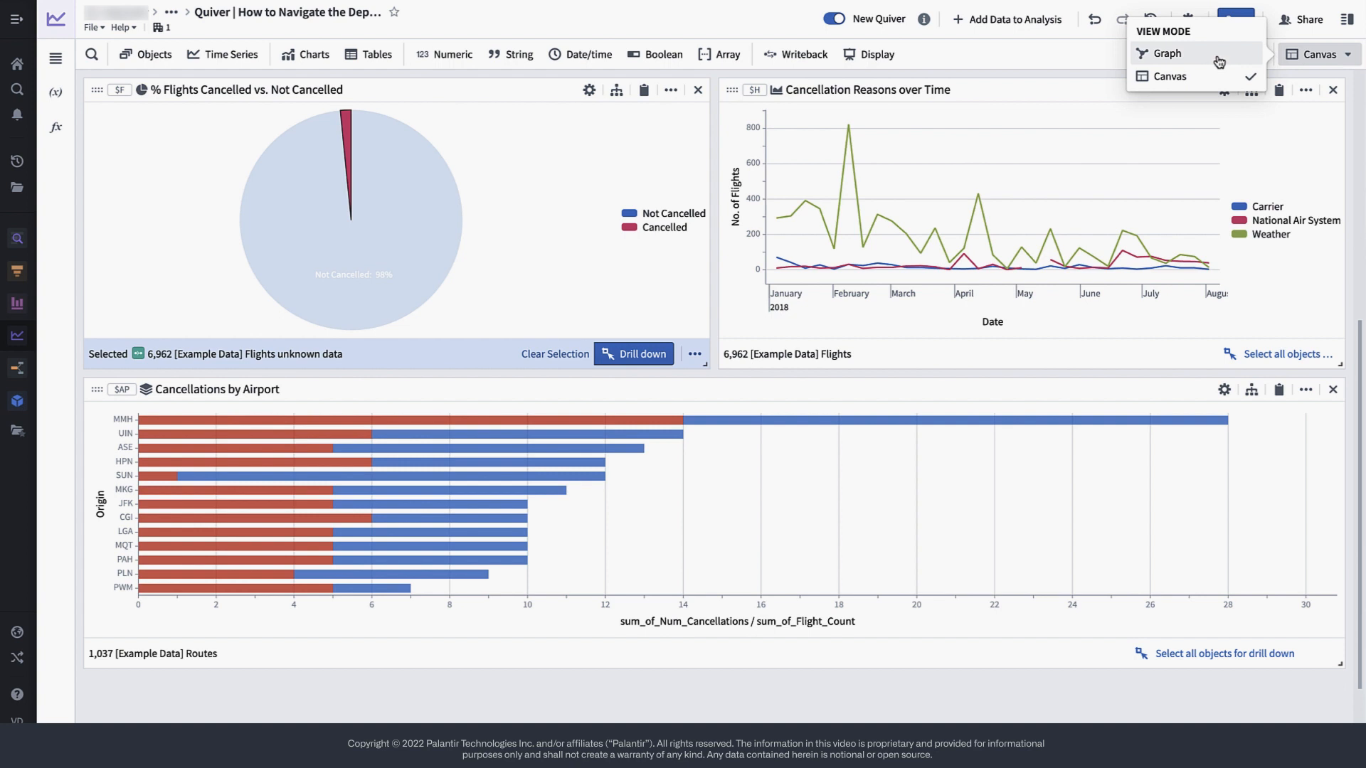
left_click(1165, 53)
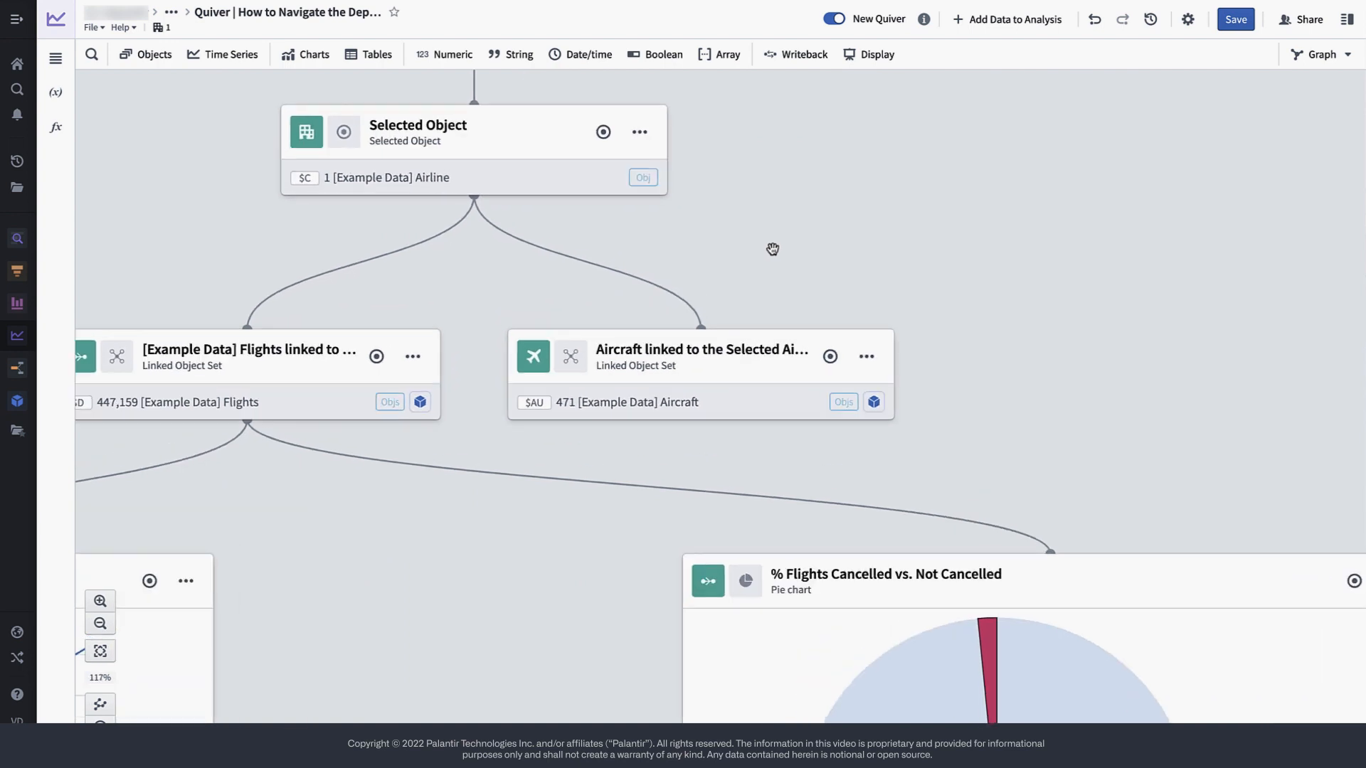
mouse_move(611, 448)
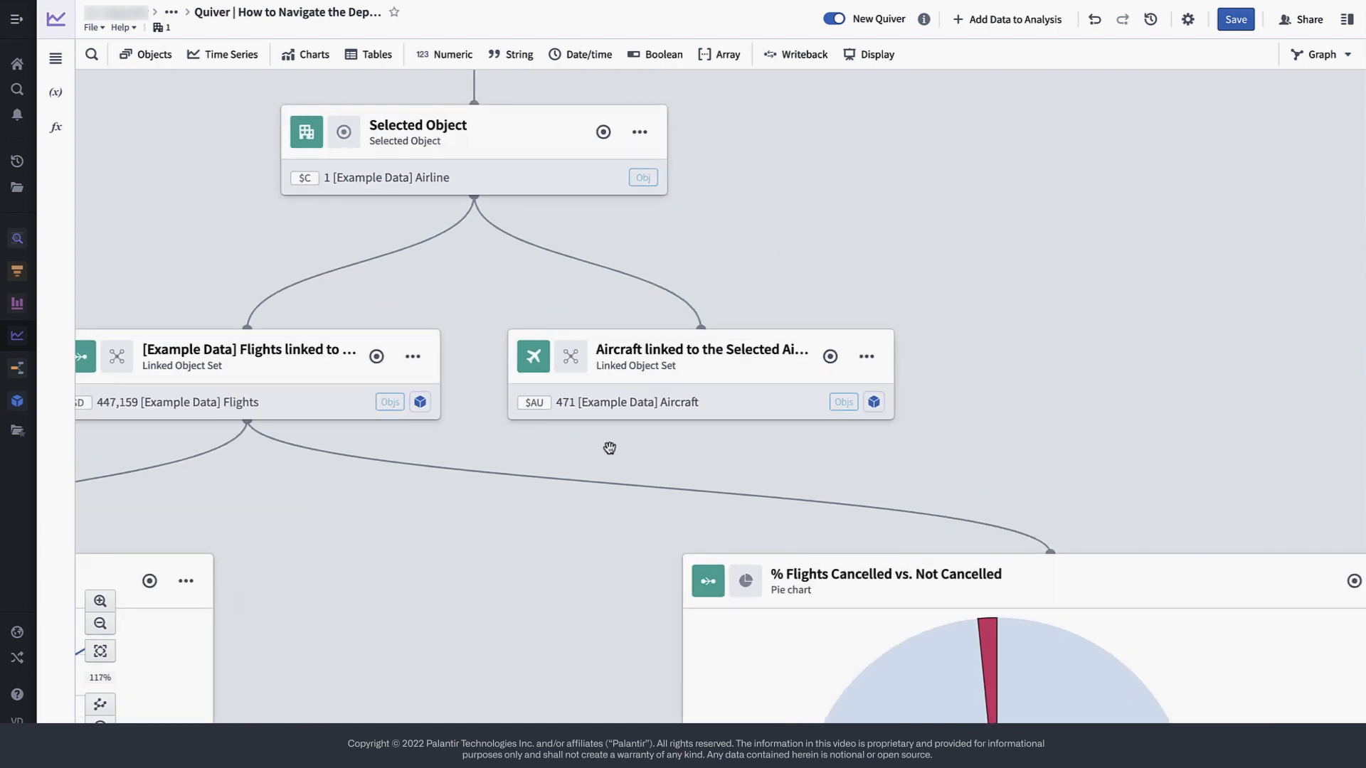
mouse_move(624, 445)
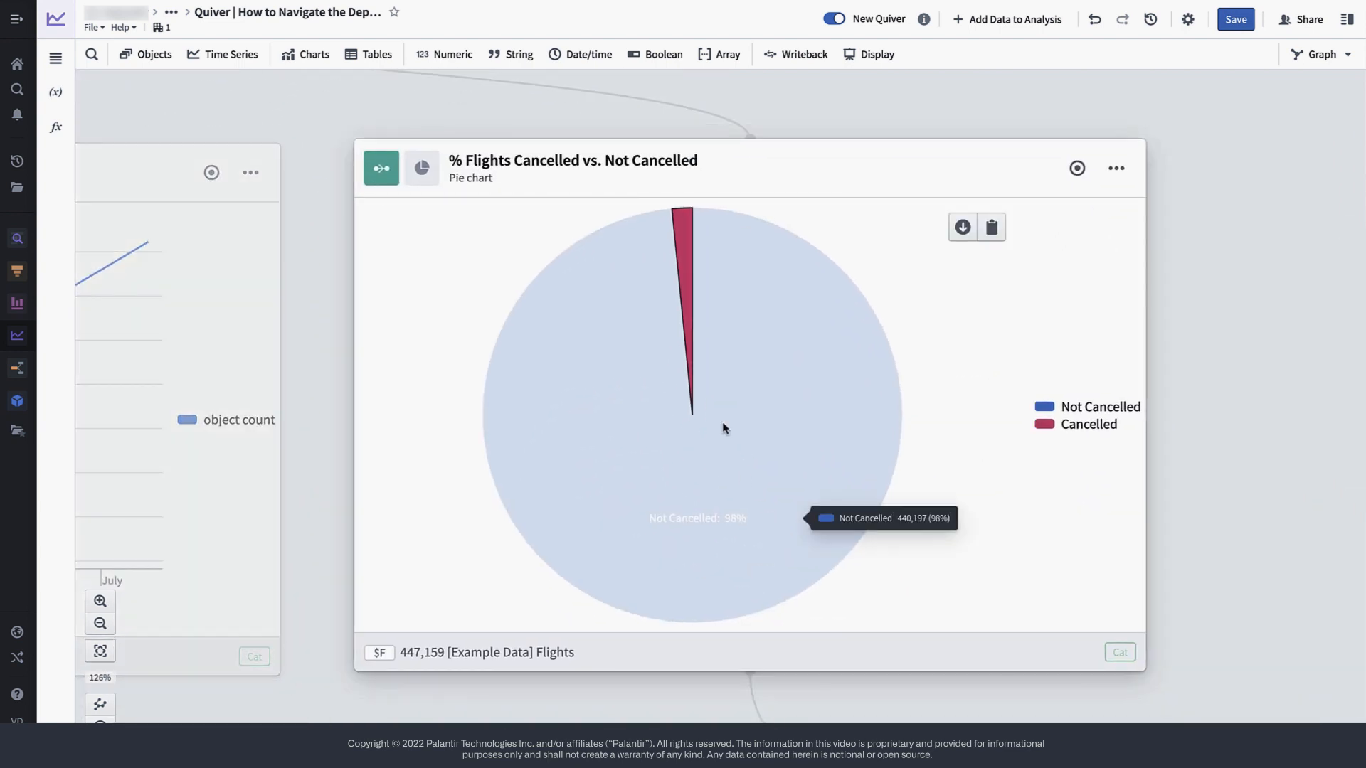
mouse_move(684, 270)
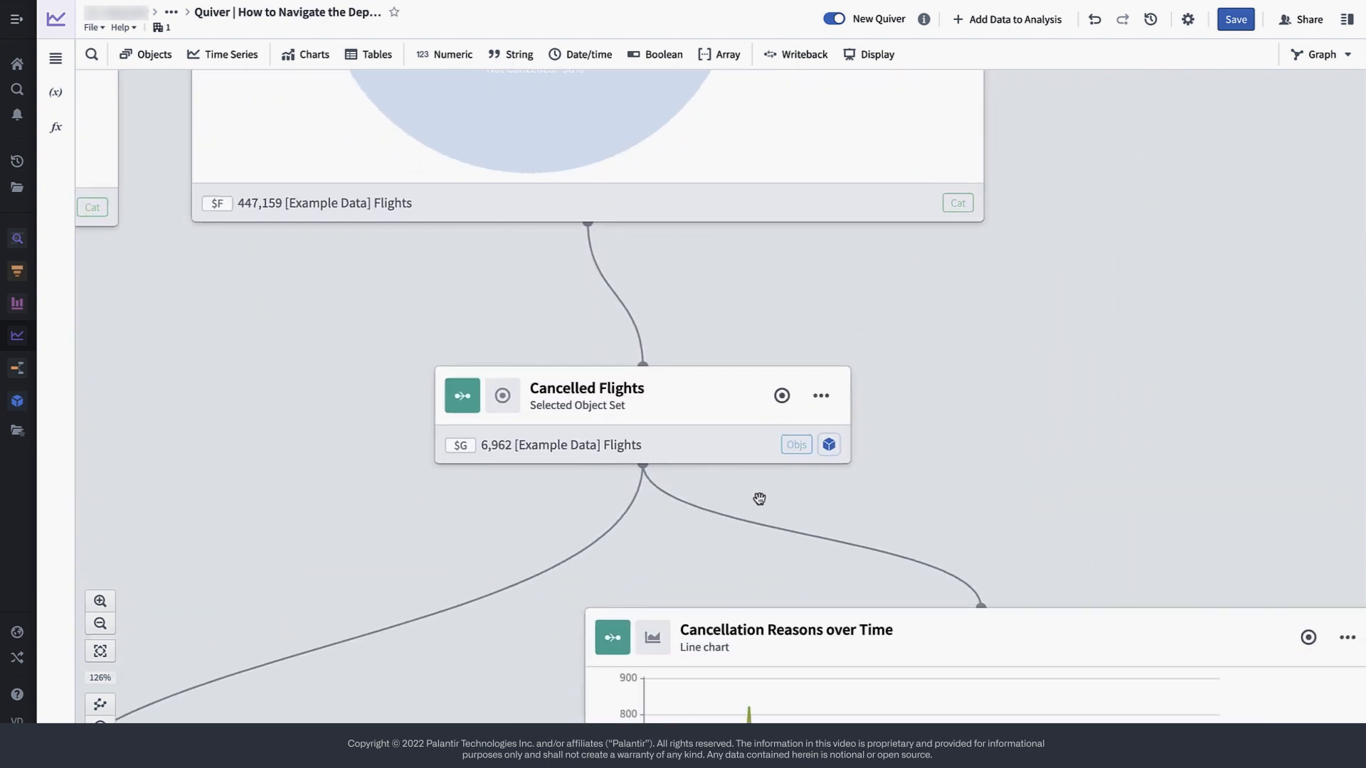
mouse_move(890, 434)
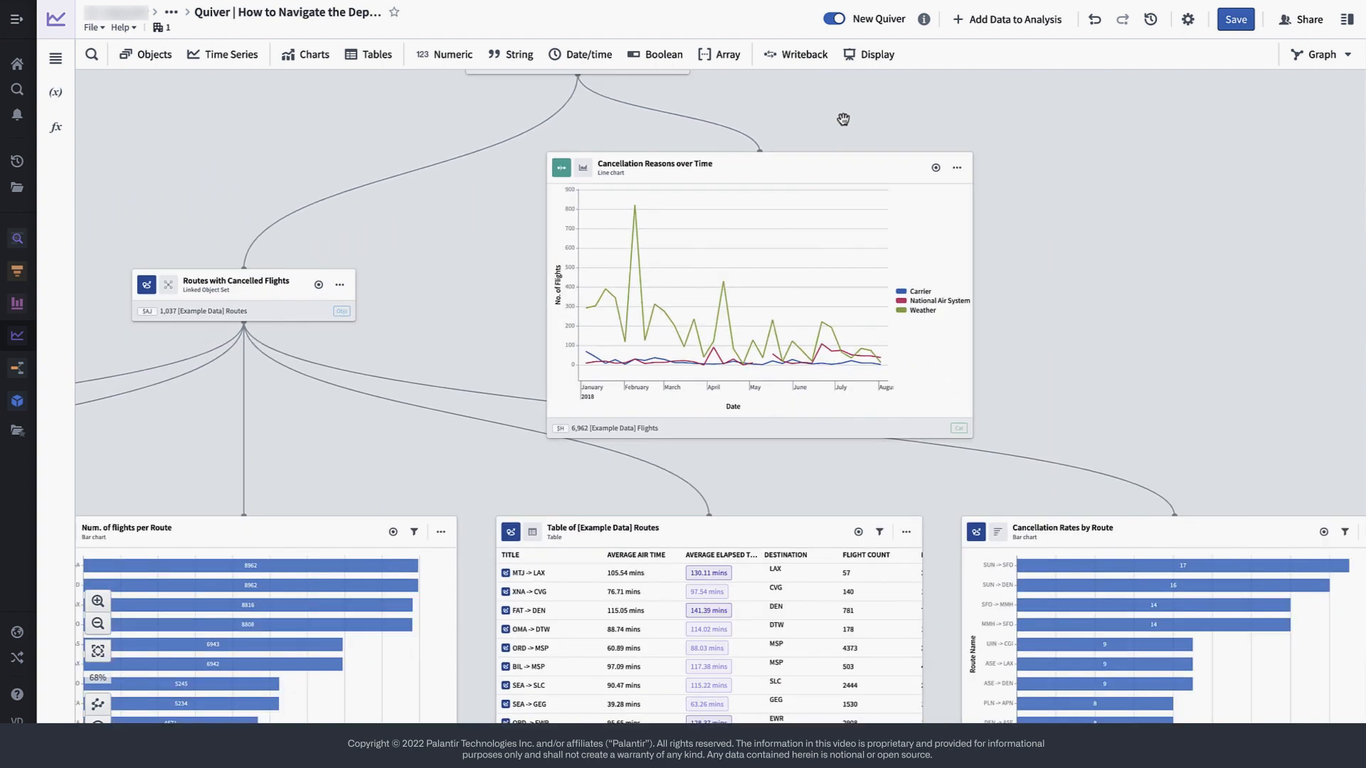
left_click_drag(842, 119, 535, 279)
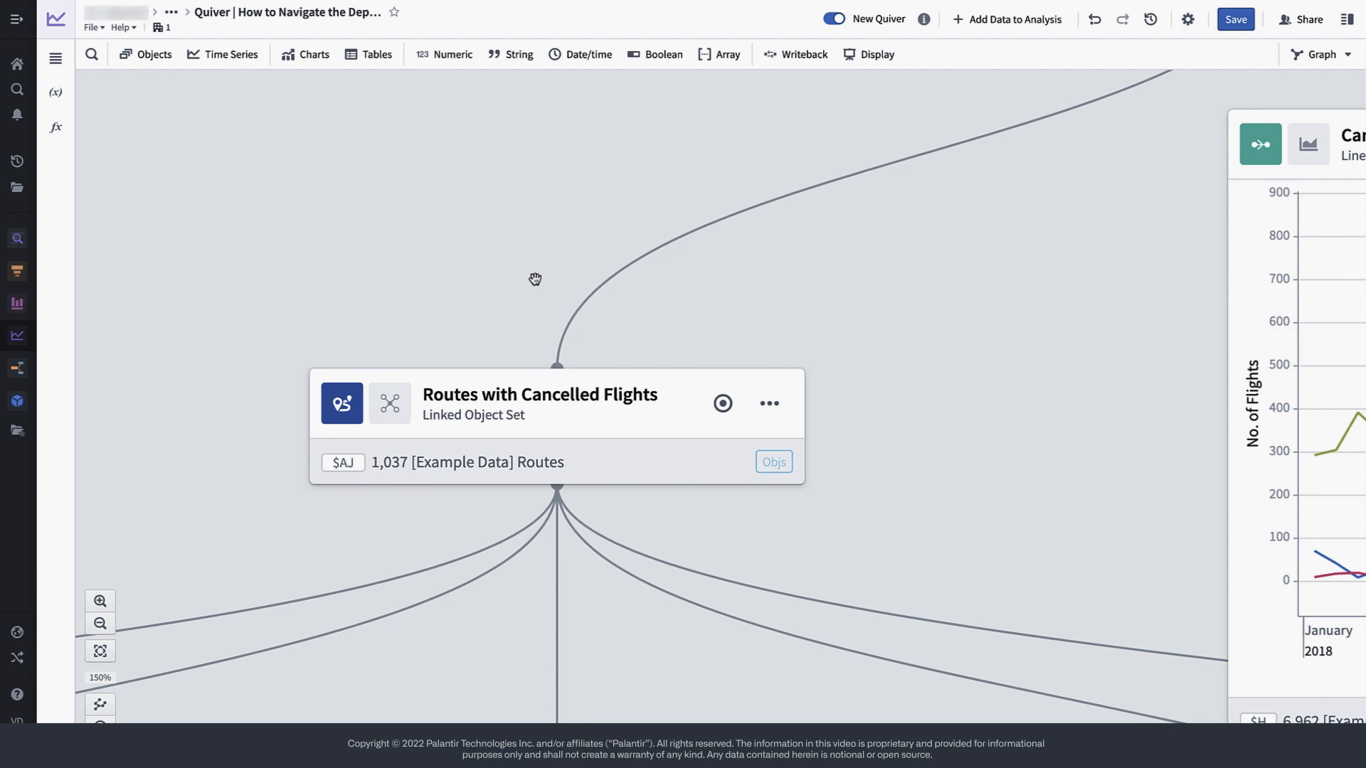
left_click(100, 623)
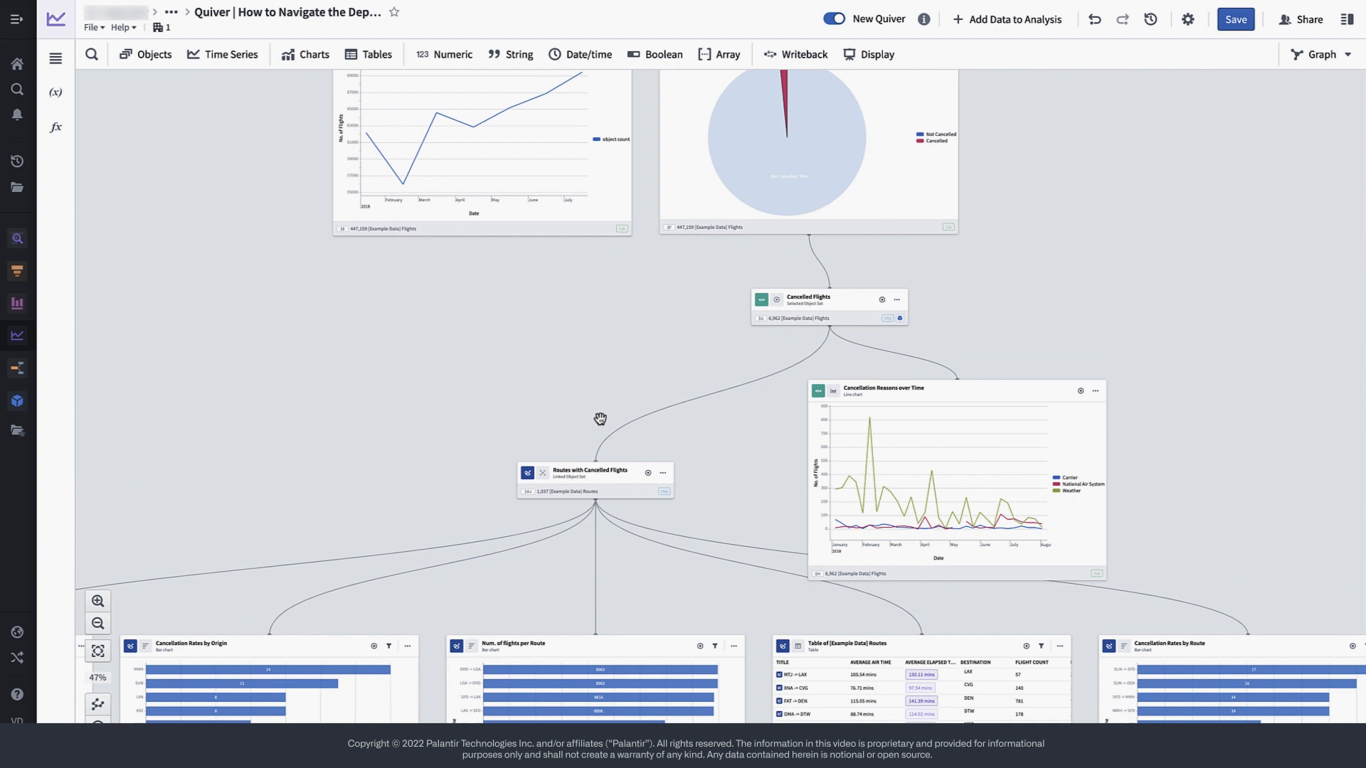
mouse_move(599, 456)
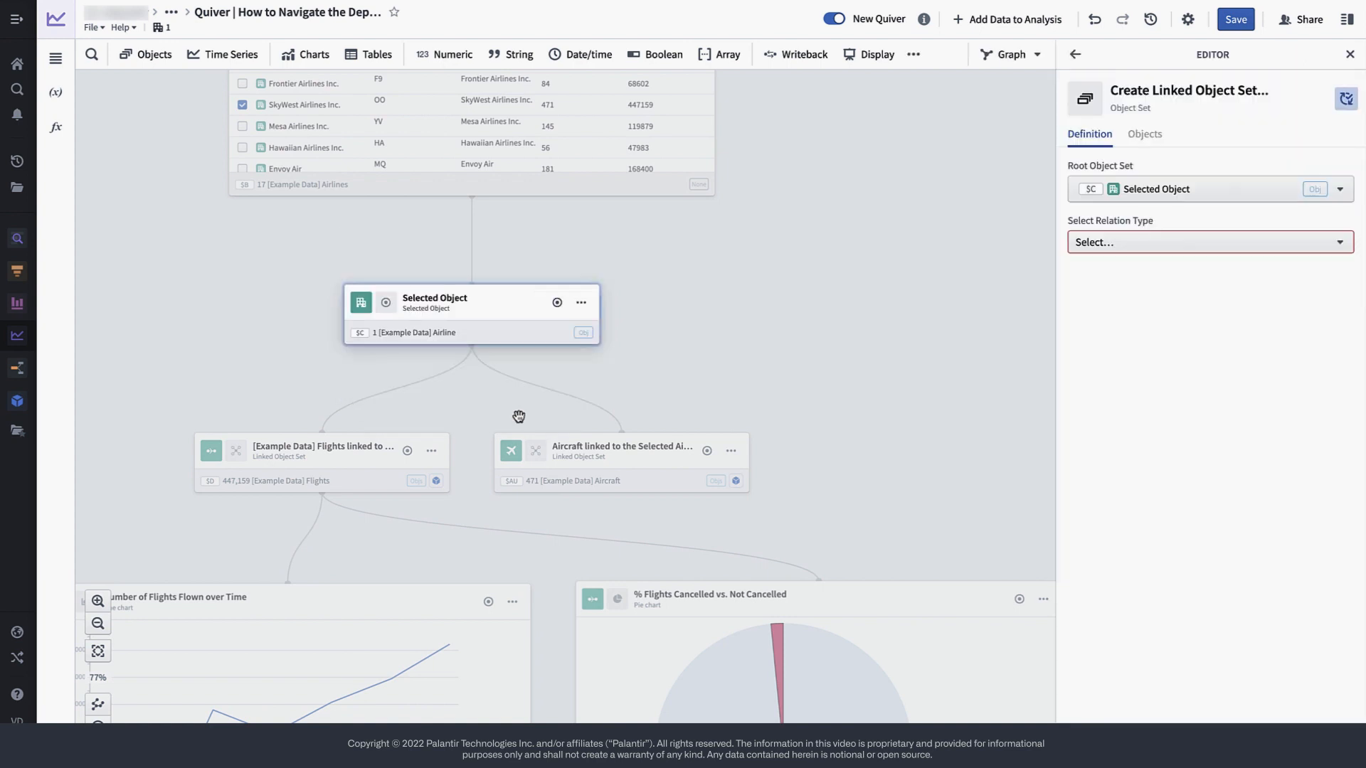
Step: Link the selected airline to its routes via the Route relation and name the set 'All Routes'
left_click(1209, 241)
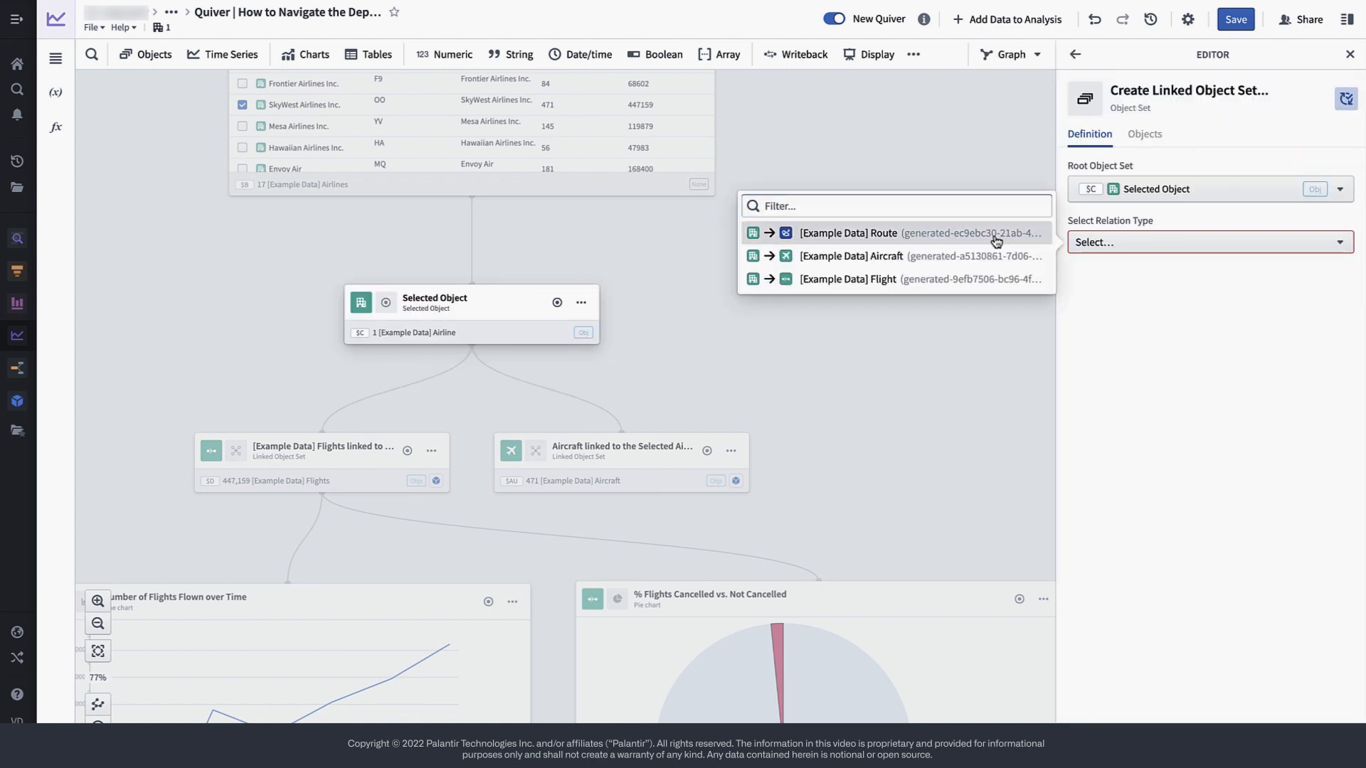
left_click(845, 232)
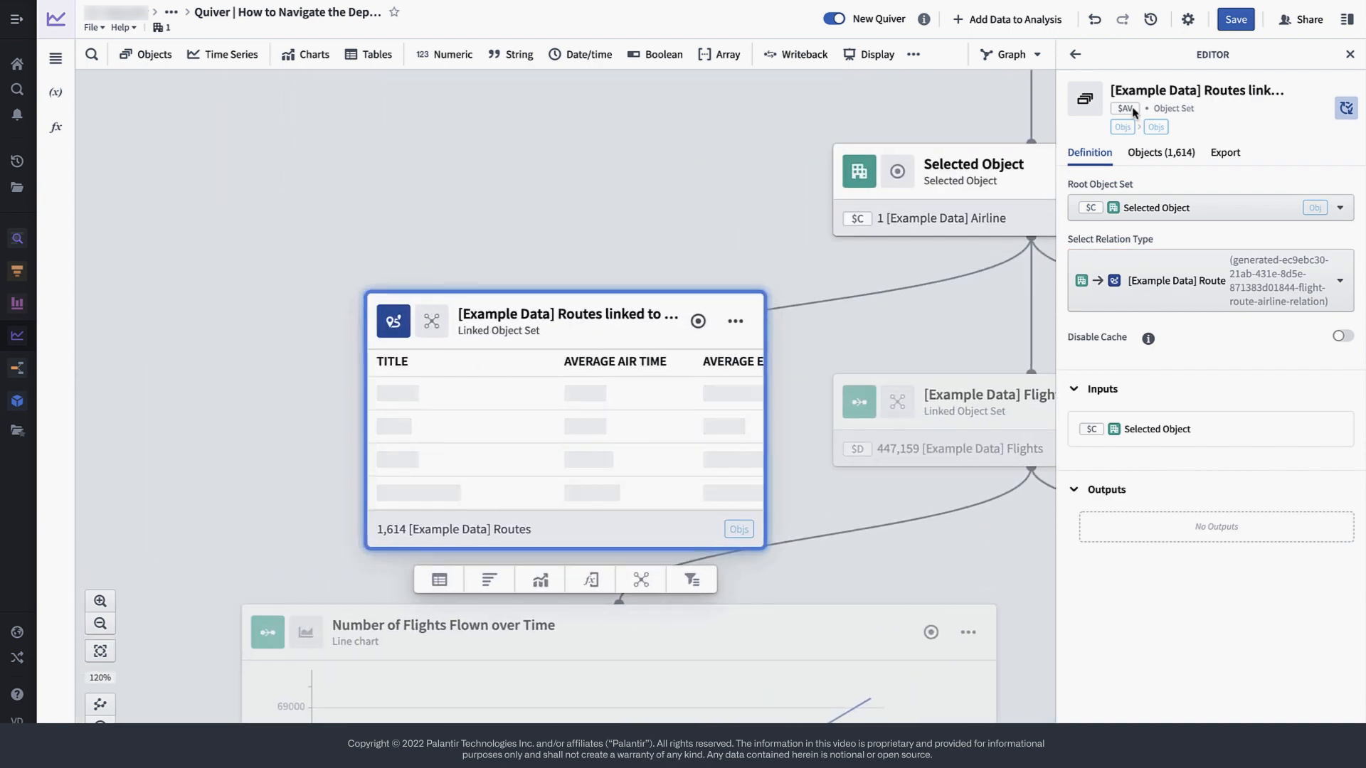
type("All Routes")
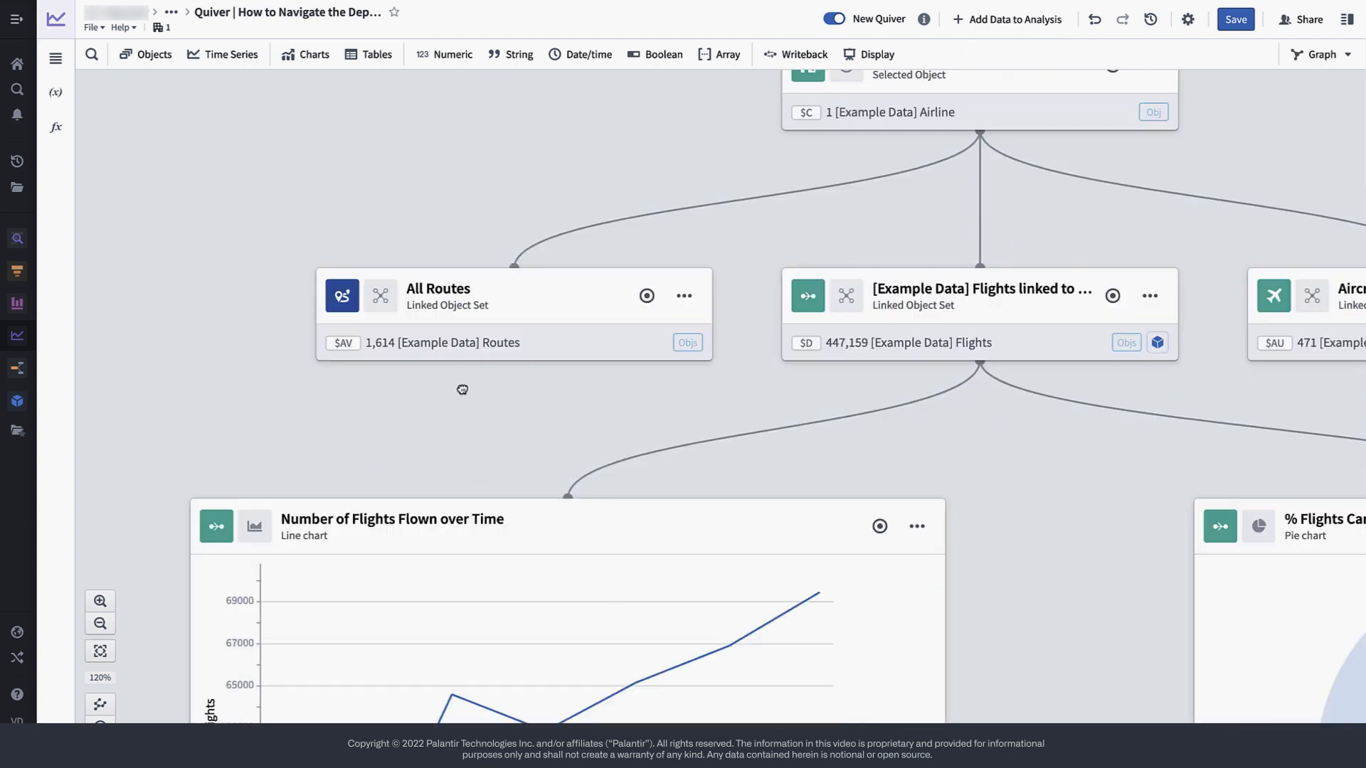
left_click_drag(462, 389, 743, 392)
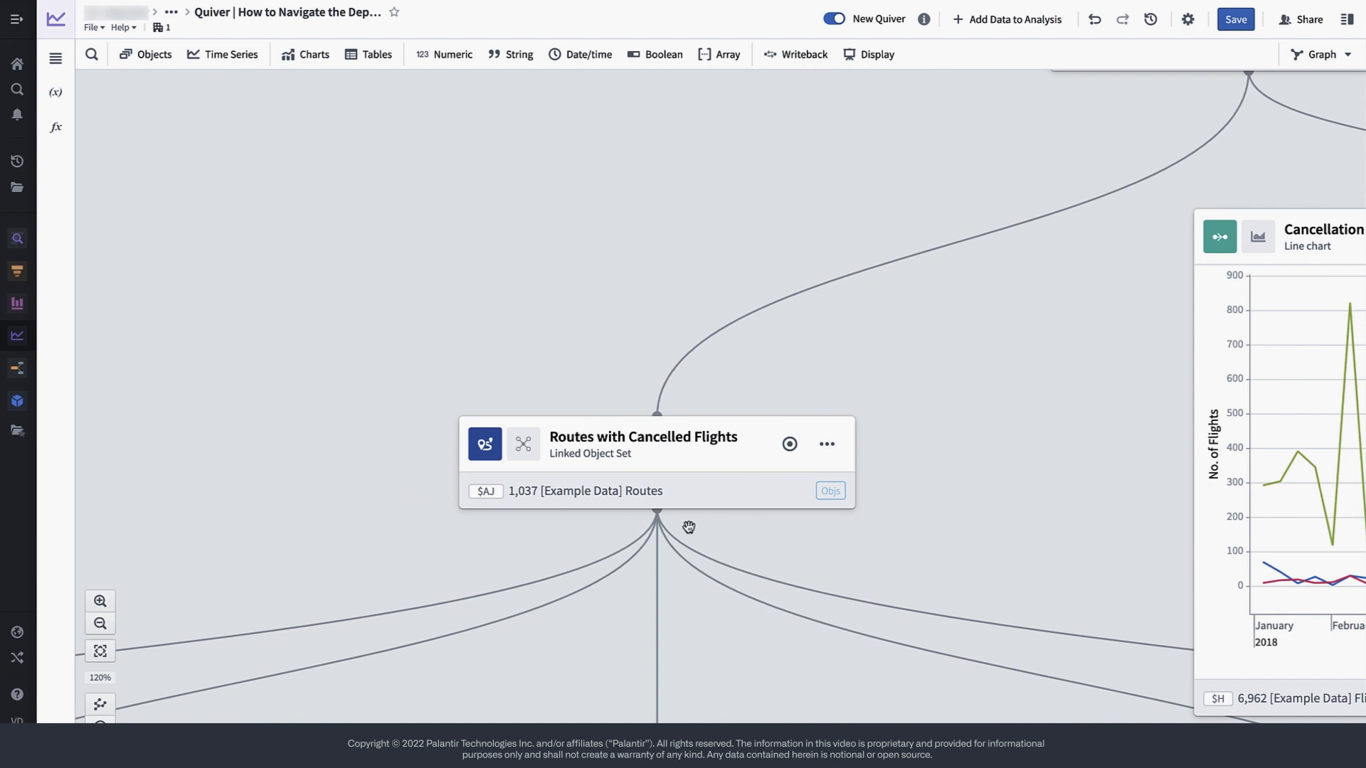
mouse_move(449, 406)
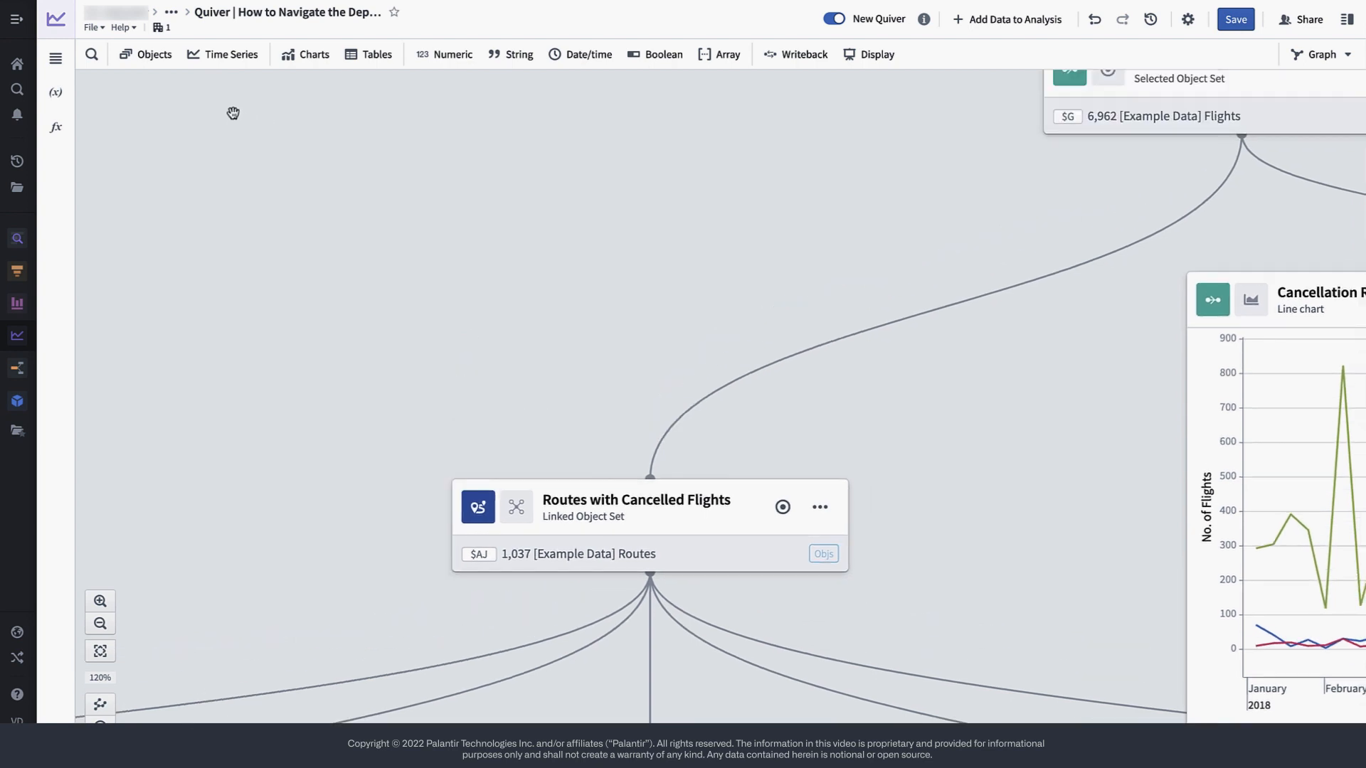
Step: Add a set-math Difference subtracting Routes with Cancelled Flights from All Routes, named 'Routes without Cancellations'
left_click(145, 54)
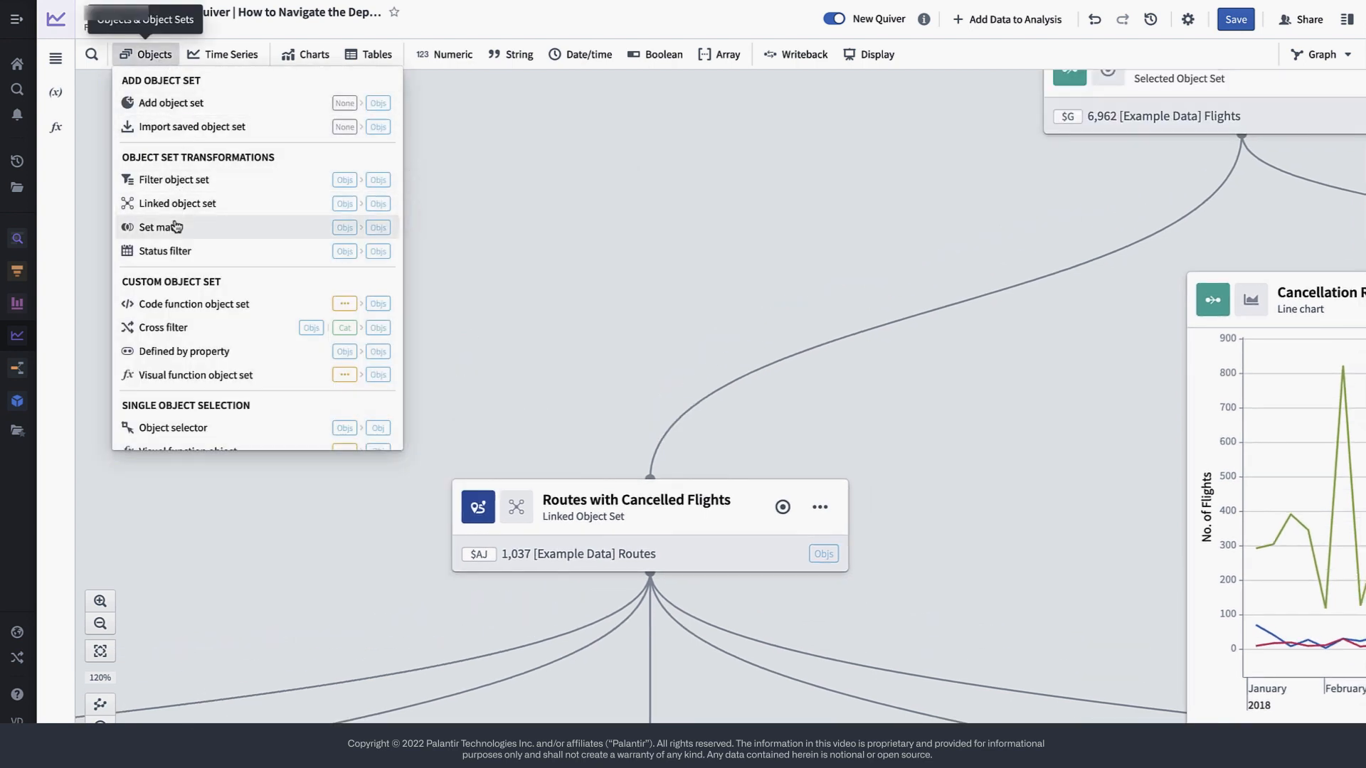
left_click(161, 228)
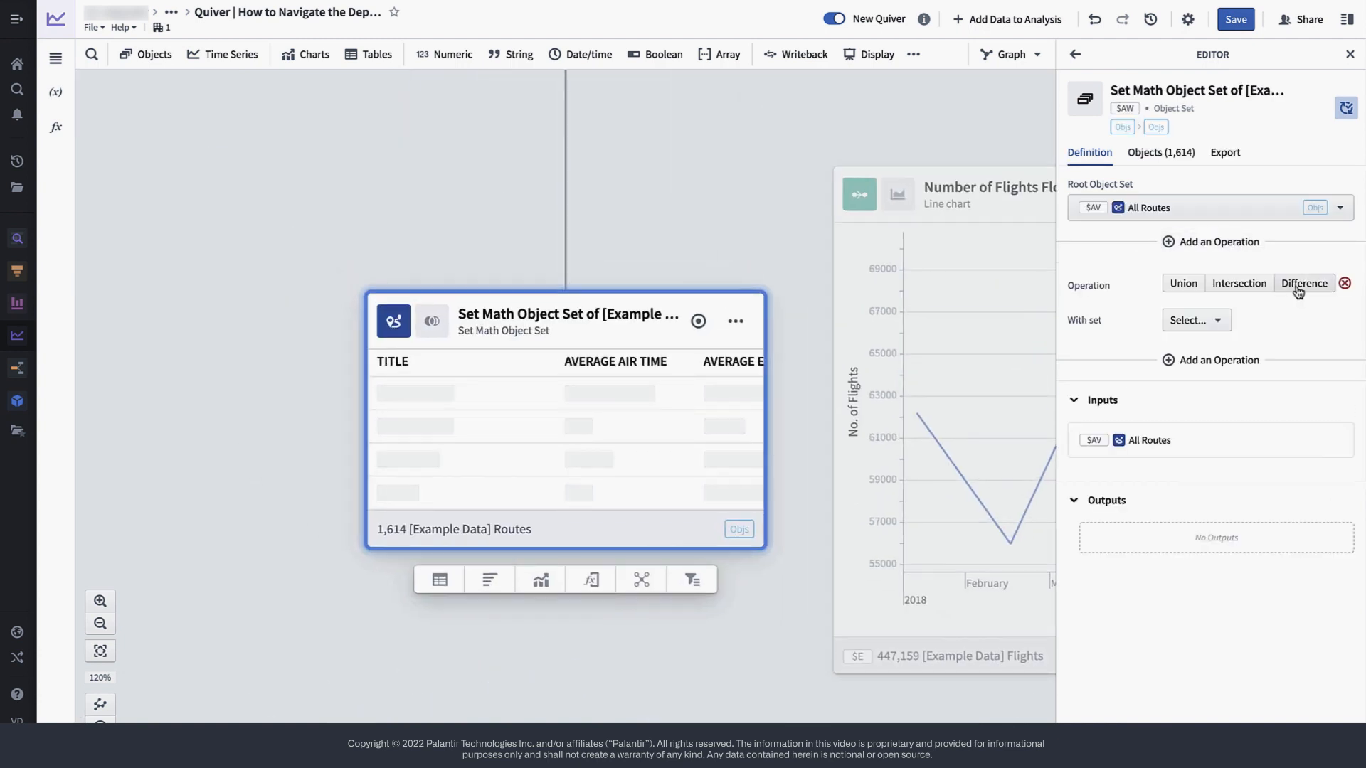
left_click(1189, 321)
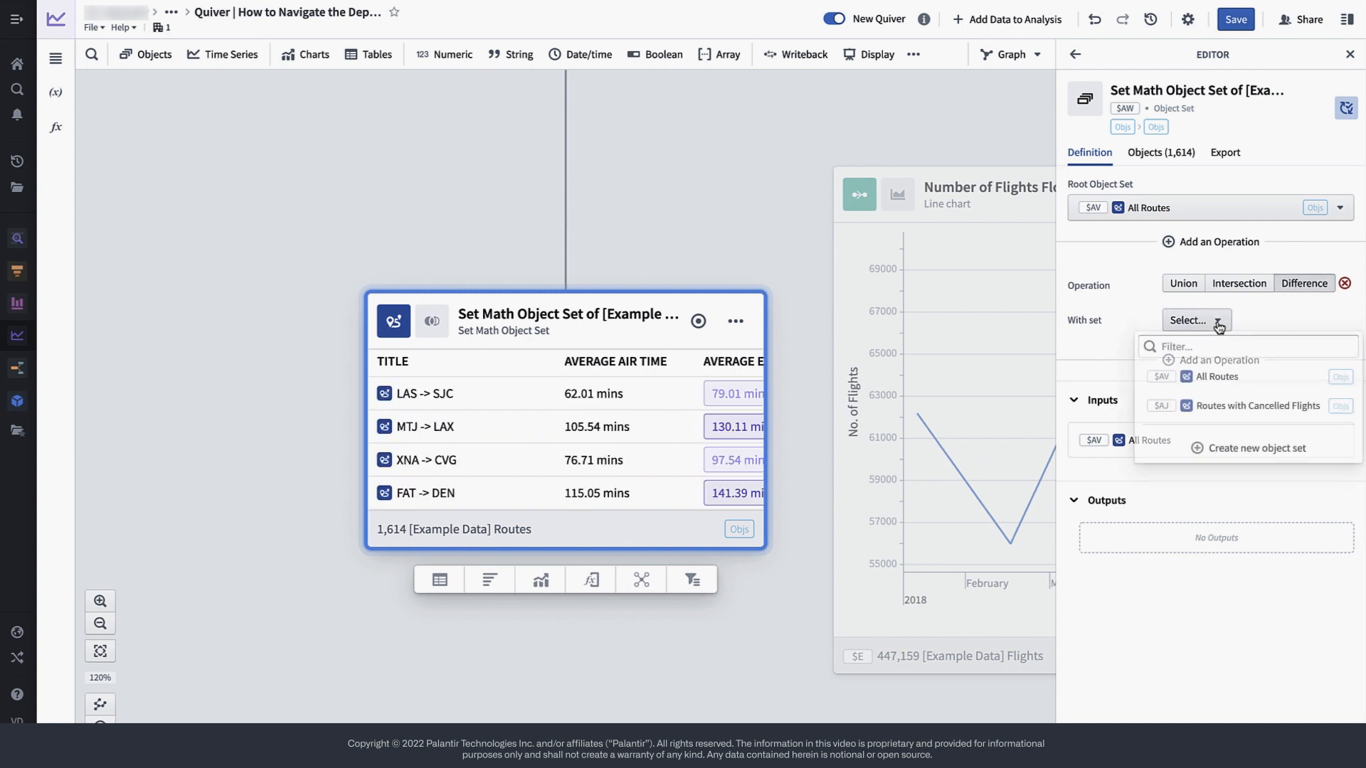
left_click(1257, 405)
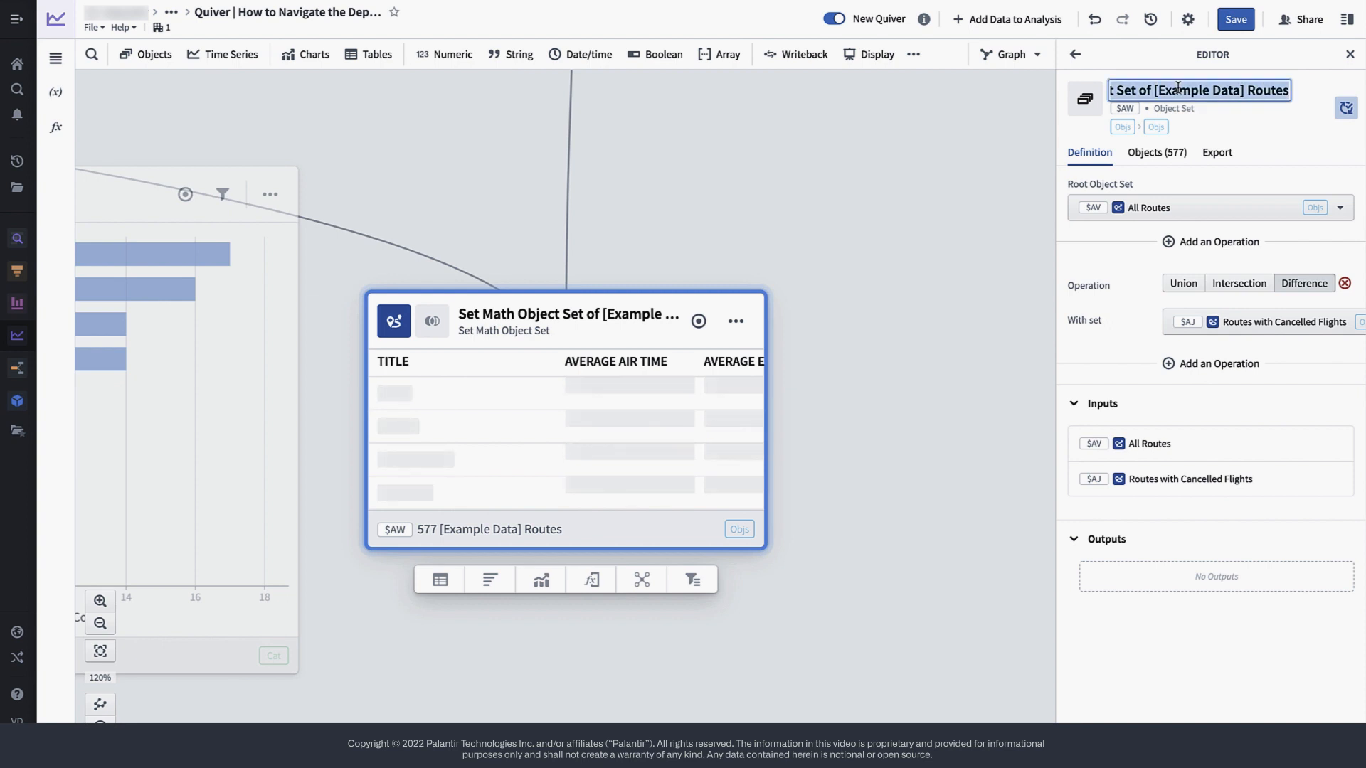
type("Routes without C")
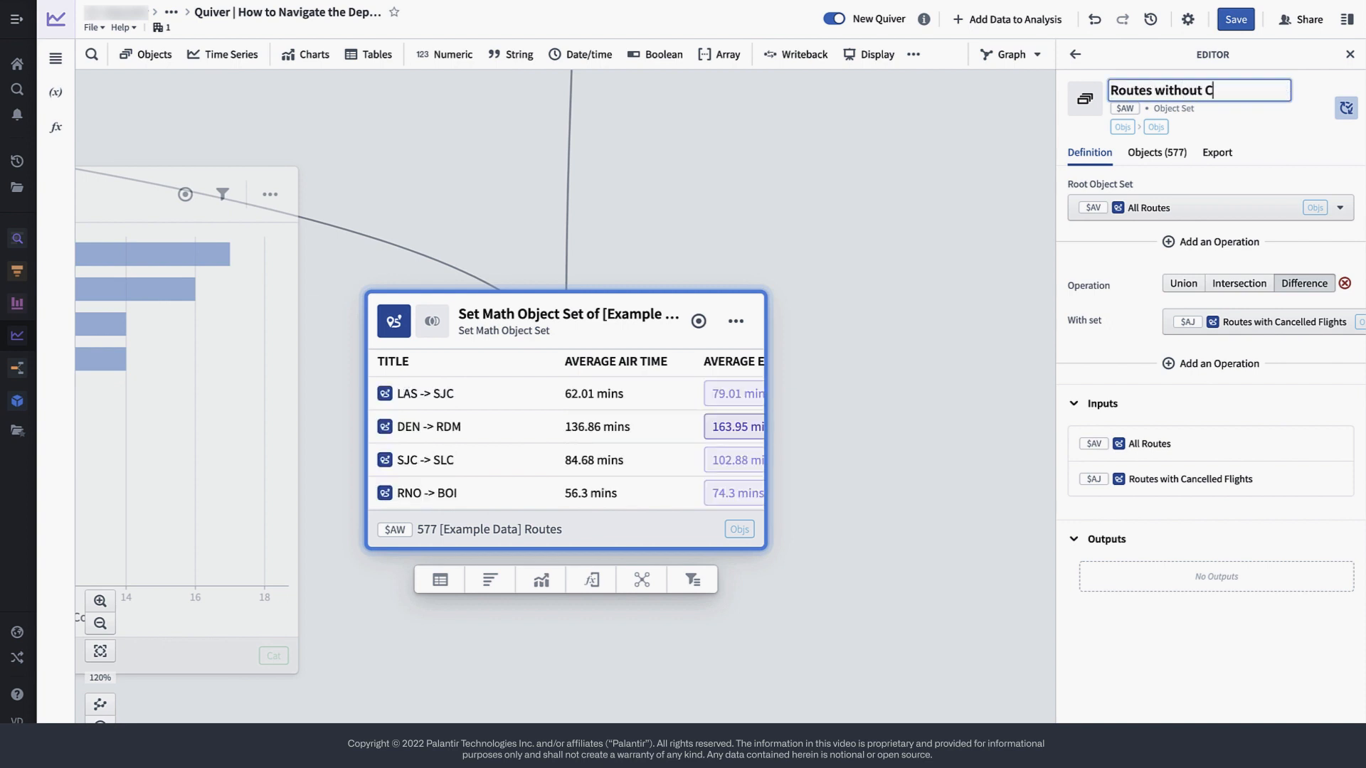
type("ancellations")
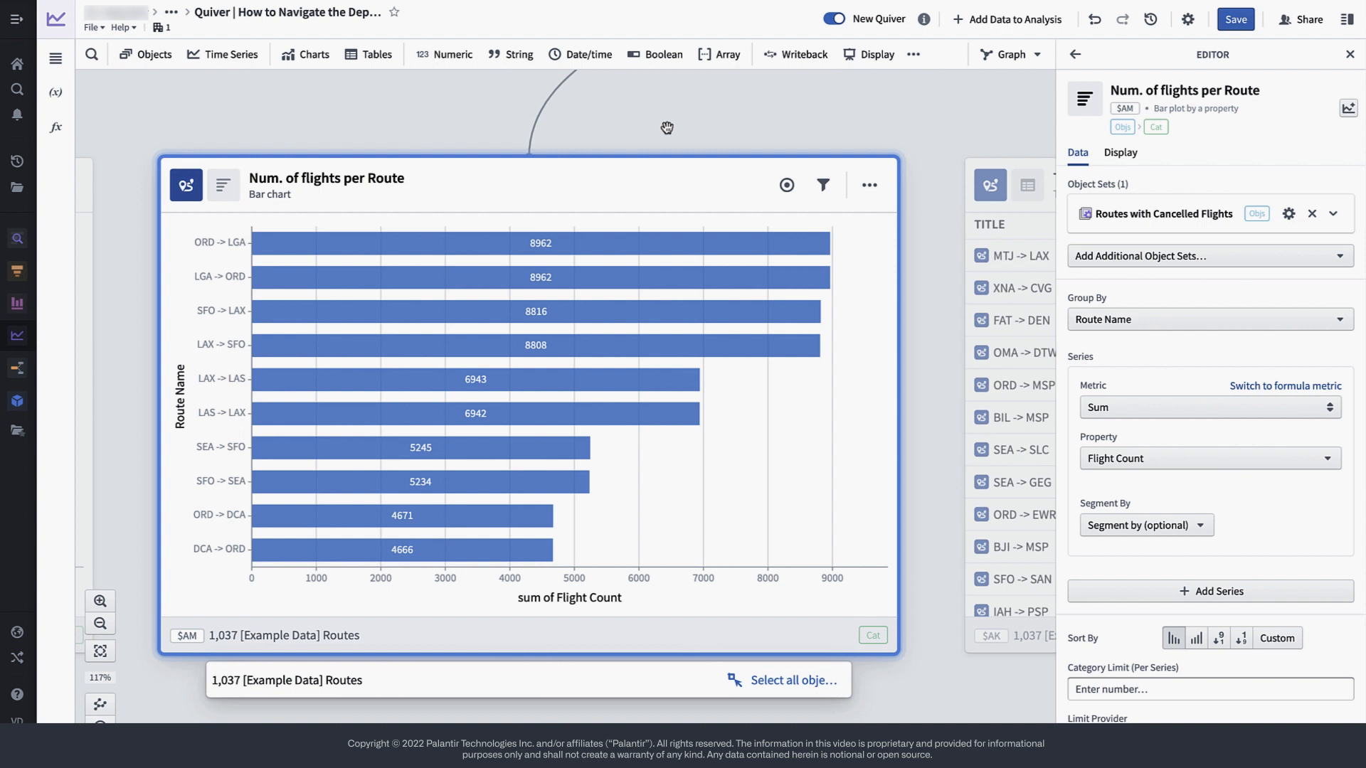
mouse_move(1081, 246)
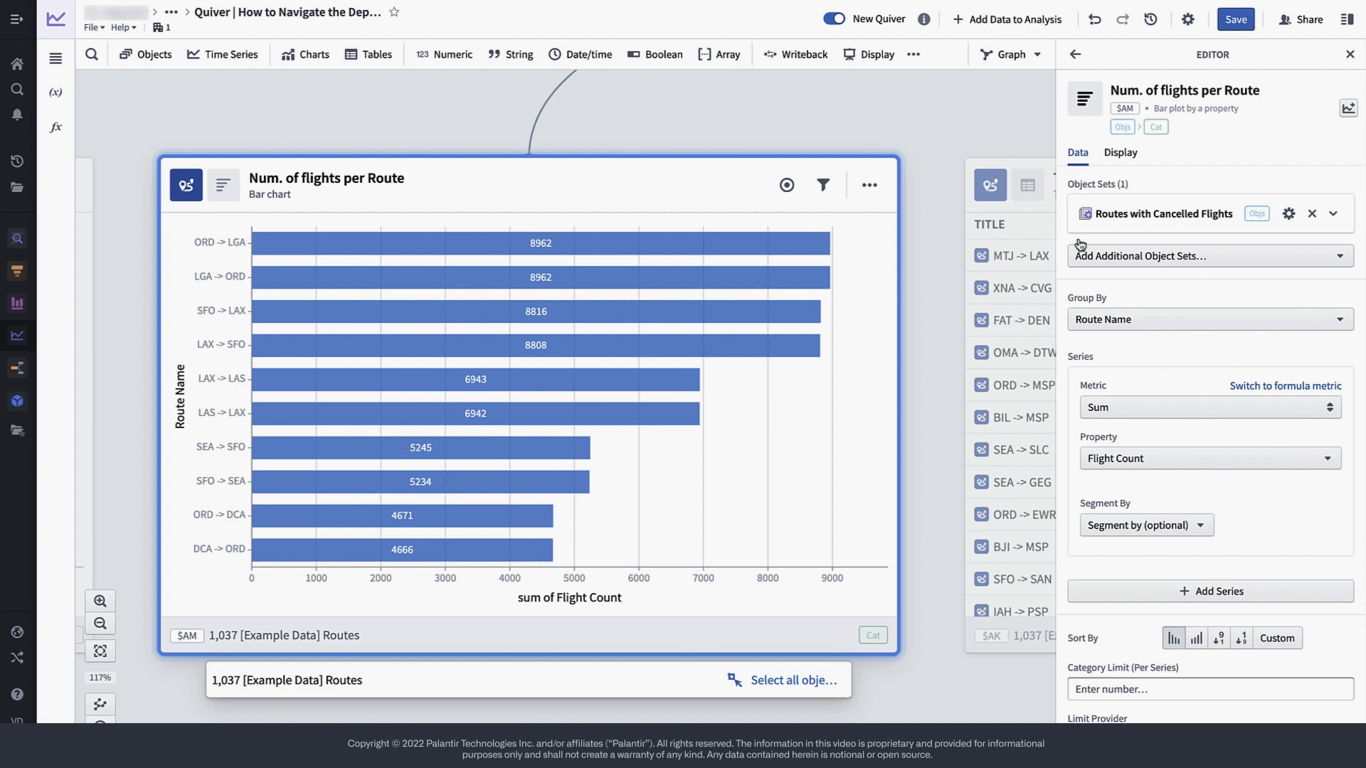
Step: Add All Routes without Cancellations as a second series on the flights-per-route bar chart
left_click(1209, 254)
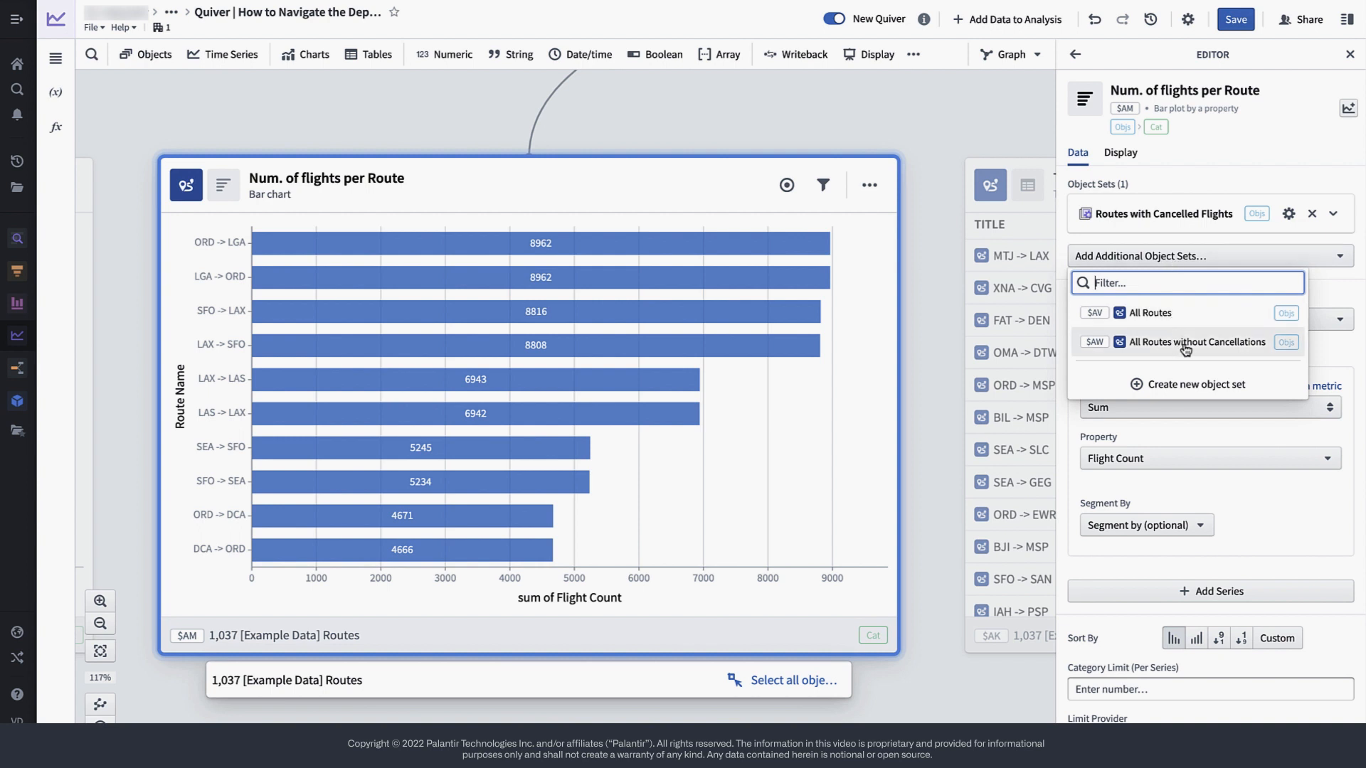
left_click(1201, 341)
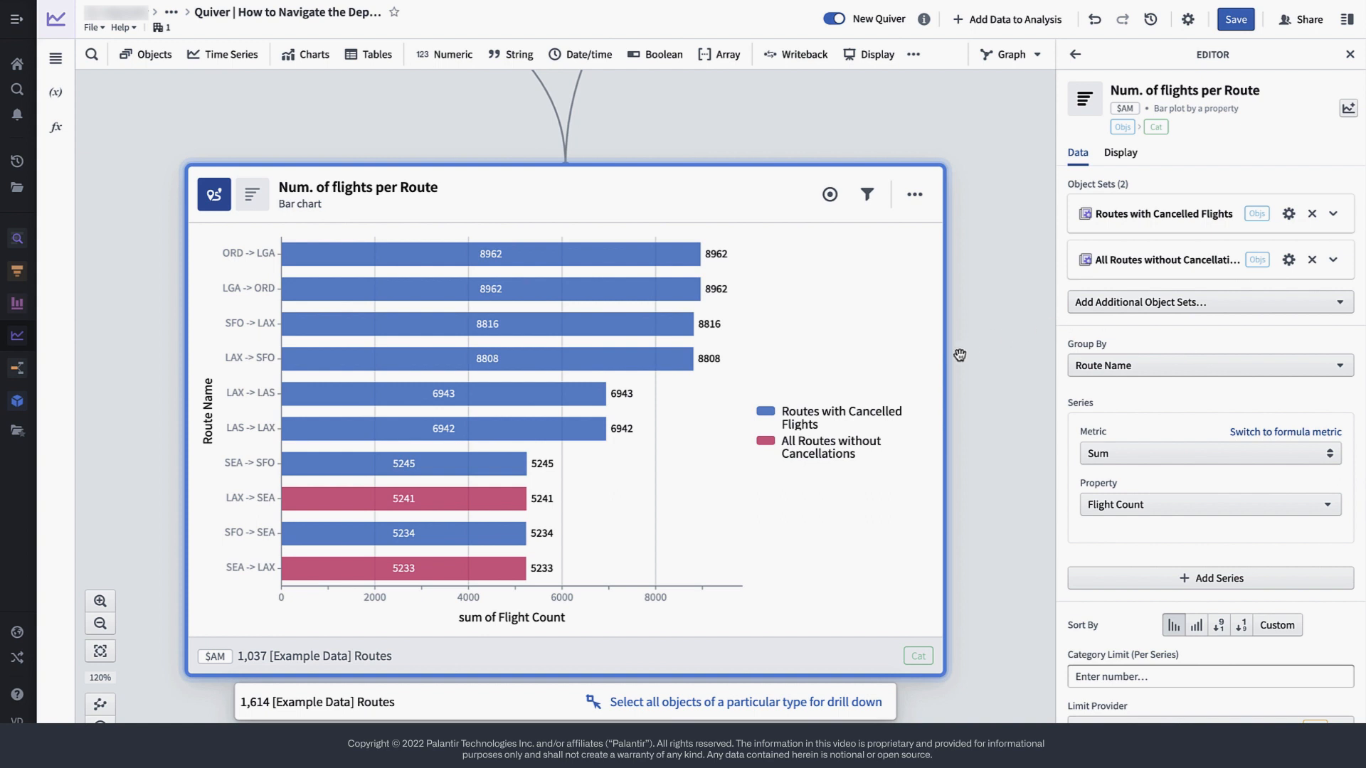
mouse_move(979, 350)
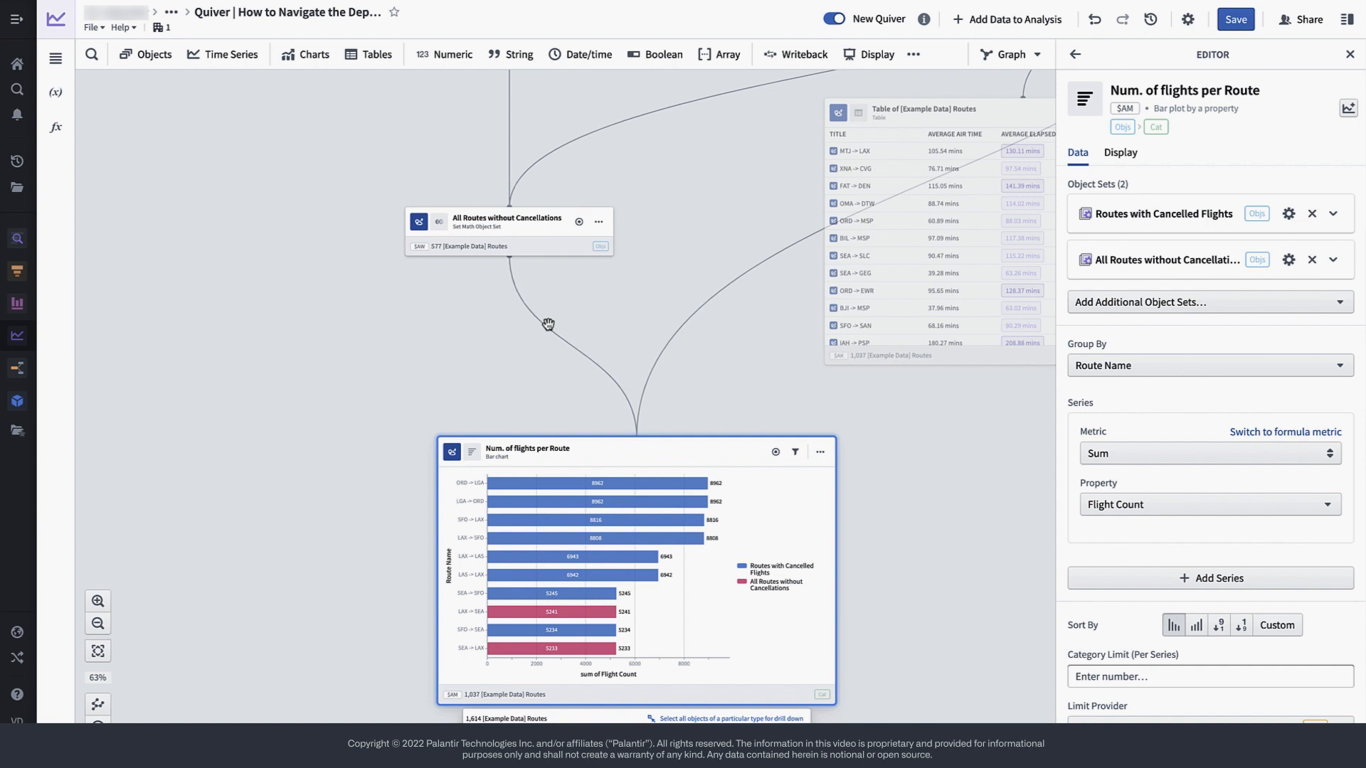
mouse_move(623, 427)
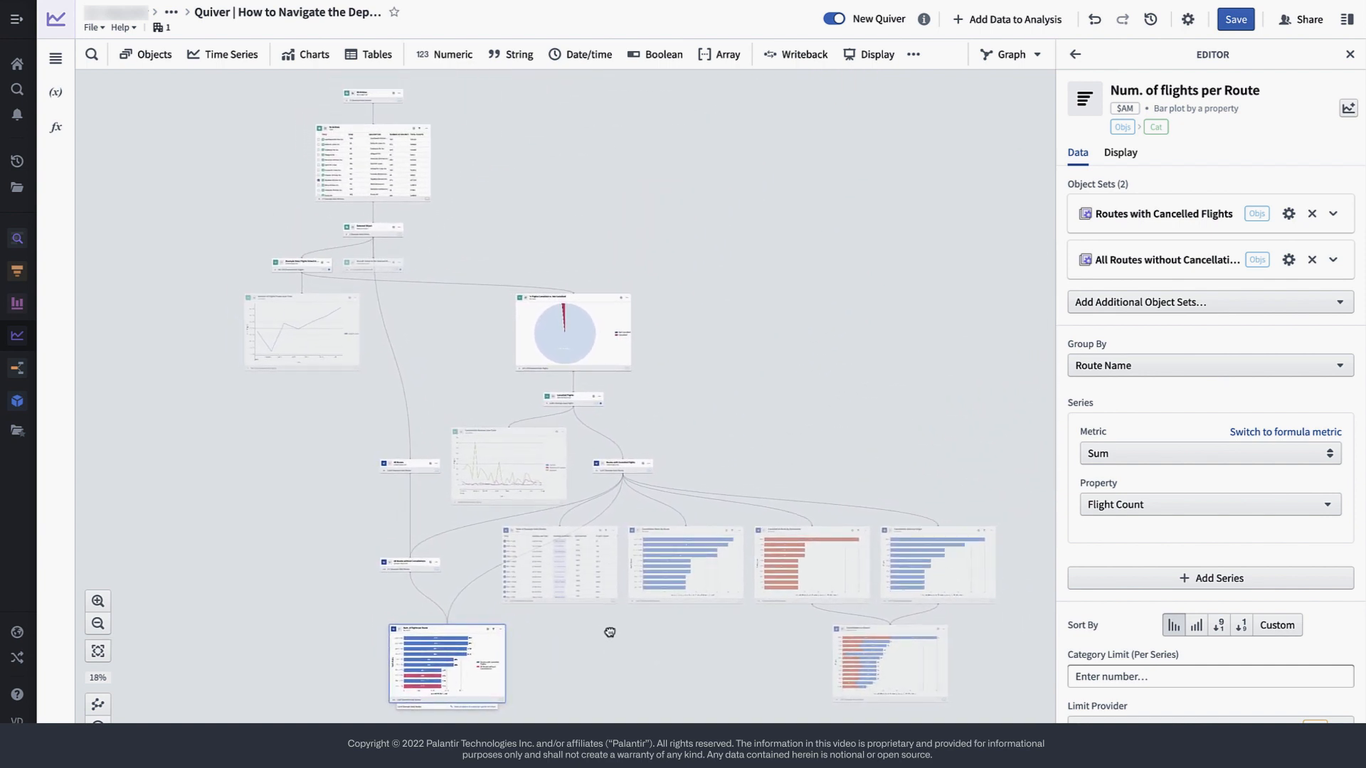
left_click_drag(611, 632, 615, 628)
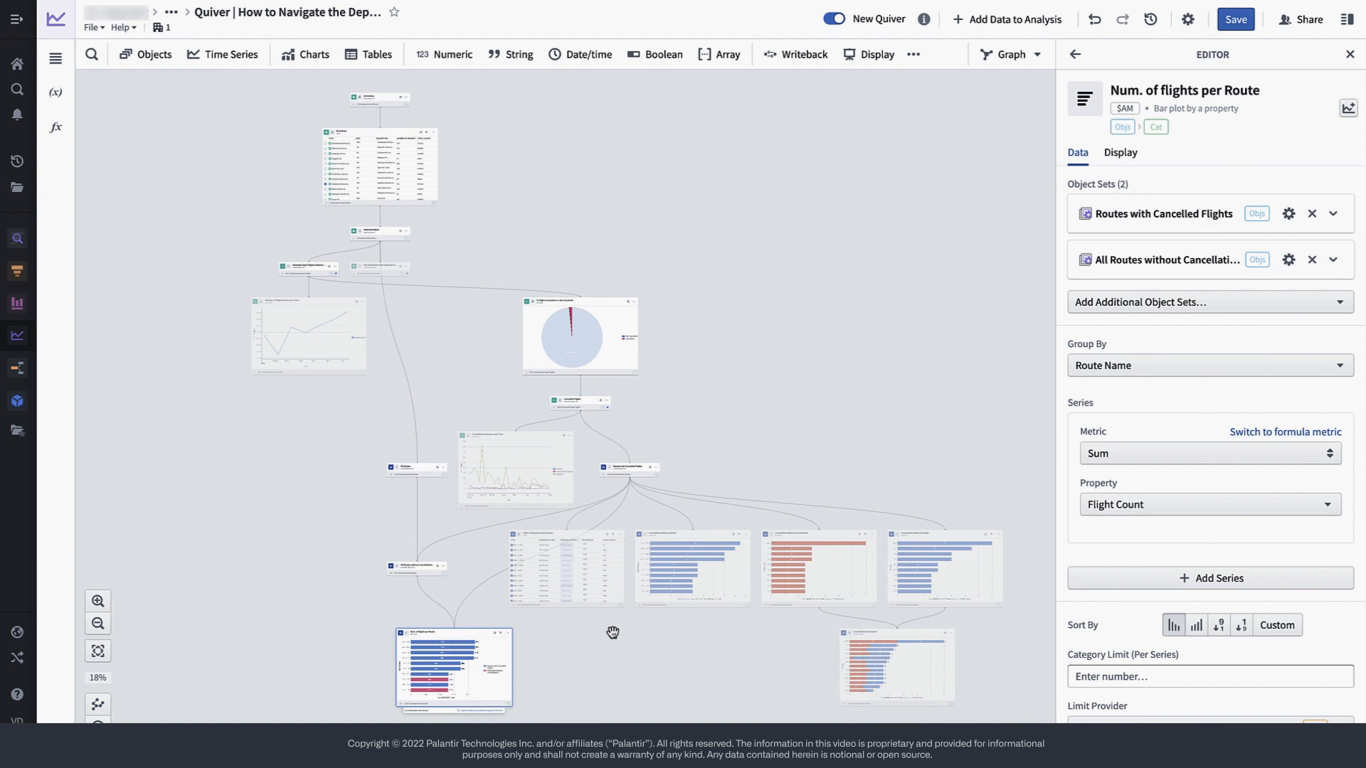